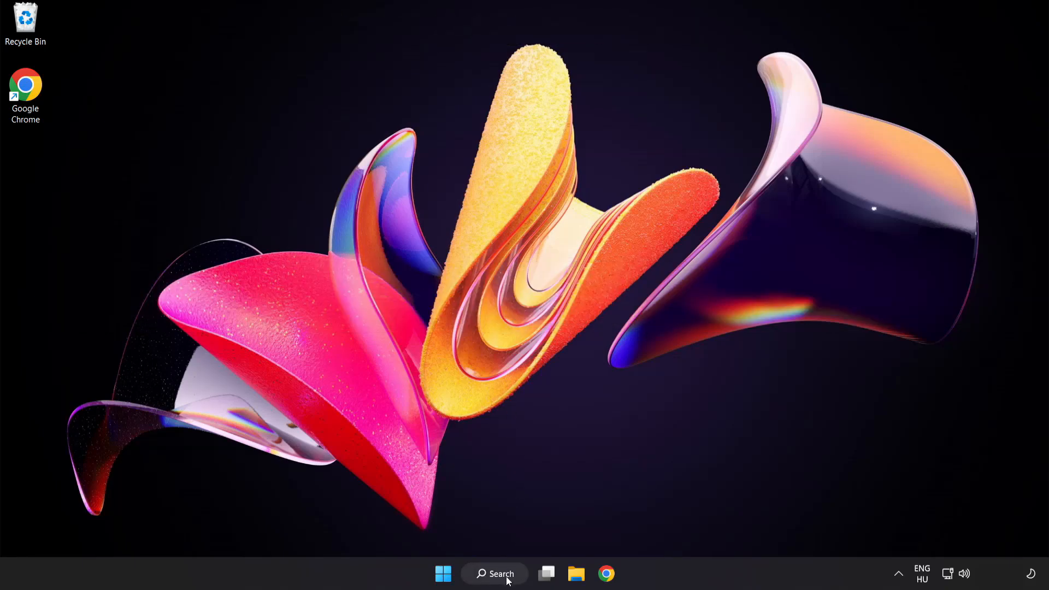
Step: Find and launch Device Manager through Windows Search with the query "device manager"
click(494, 574)
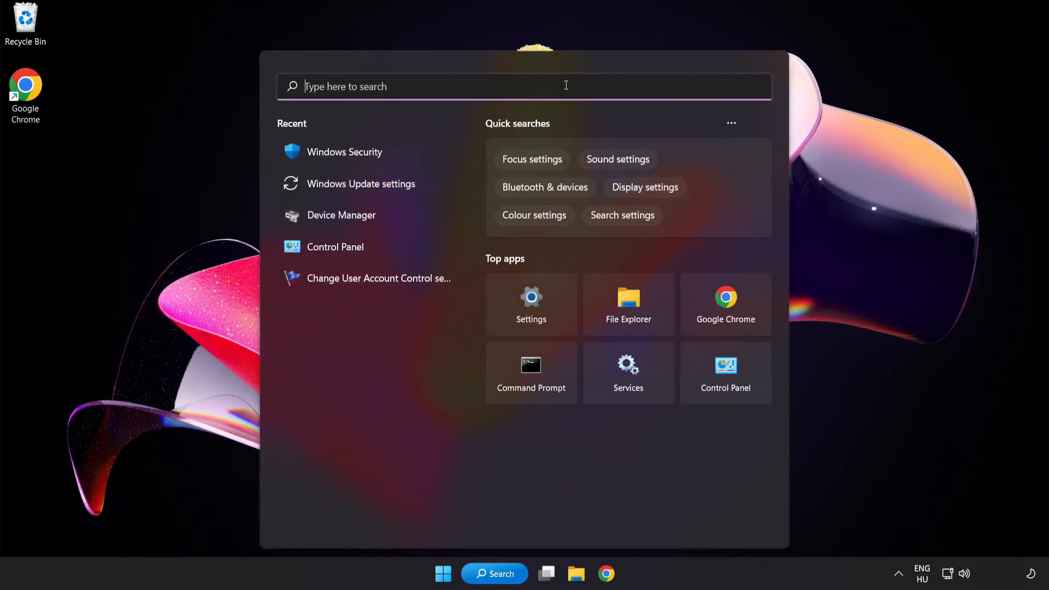
text(device manager)
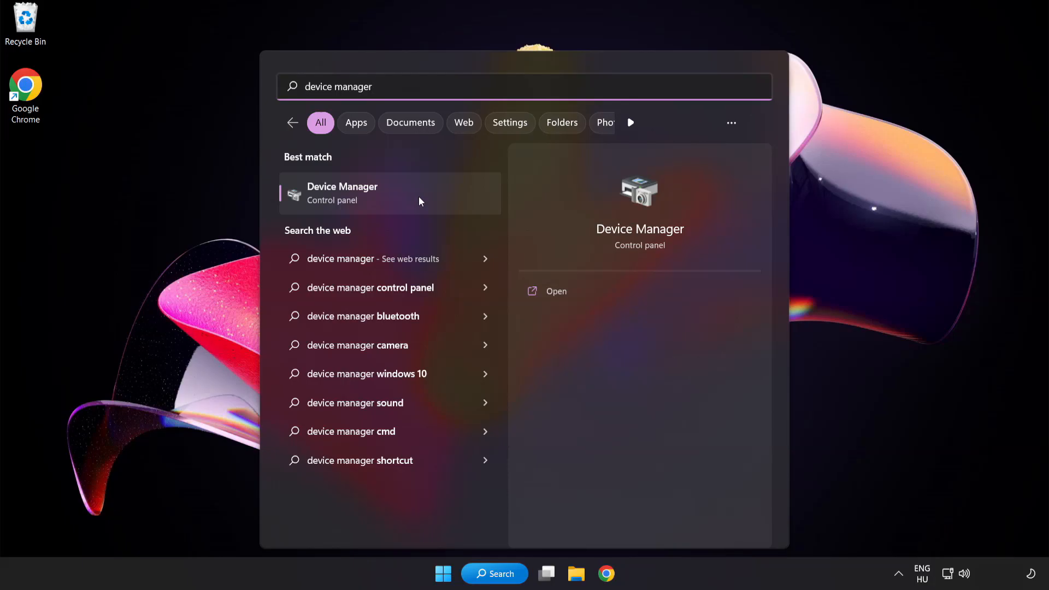
click(342, 193)
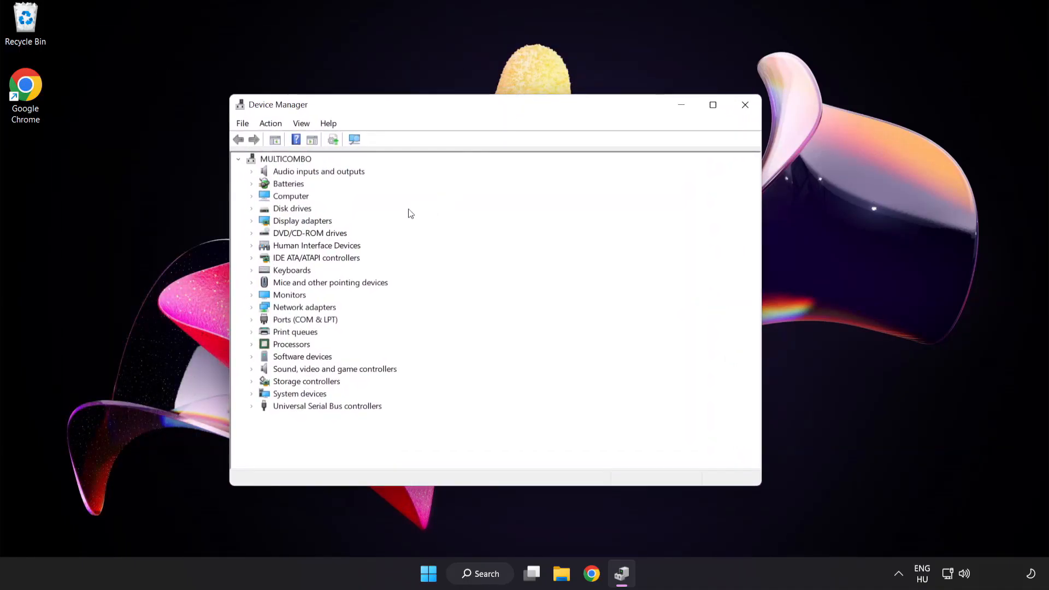
Step: Expand Display adapters and bring up the actions for the VMware SVGA 3D adapter
click(302, 220)
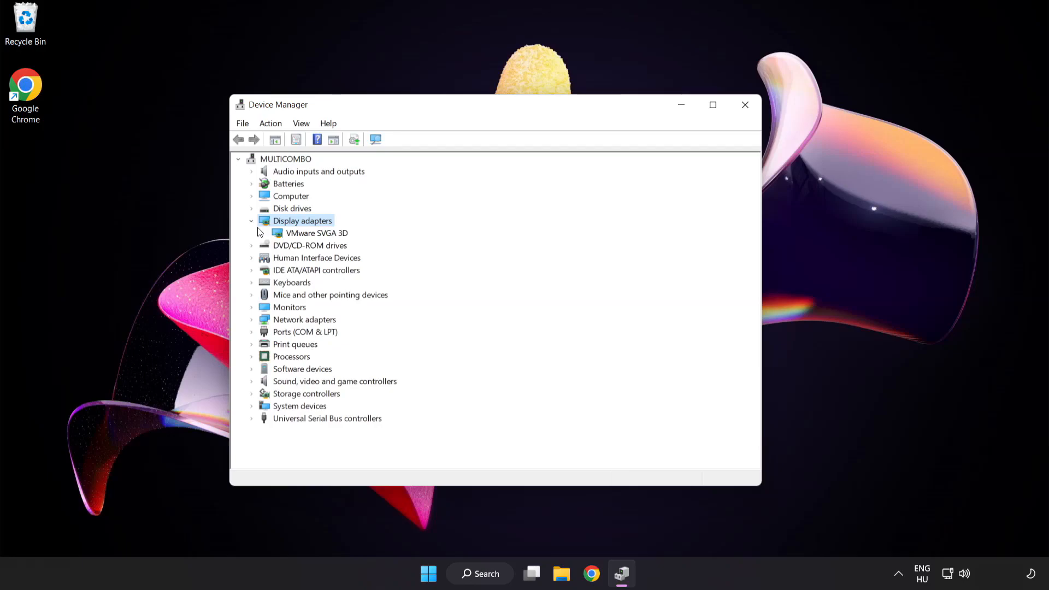
click(317, 232)
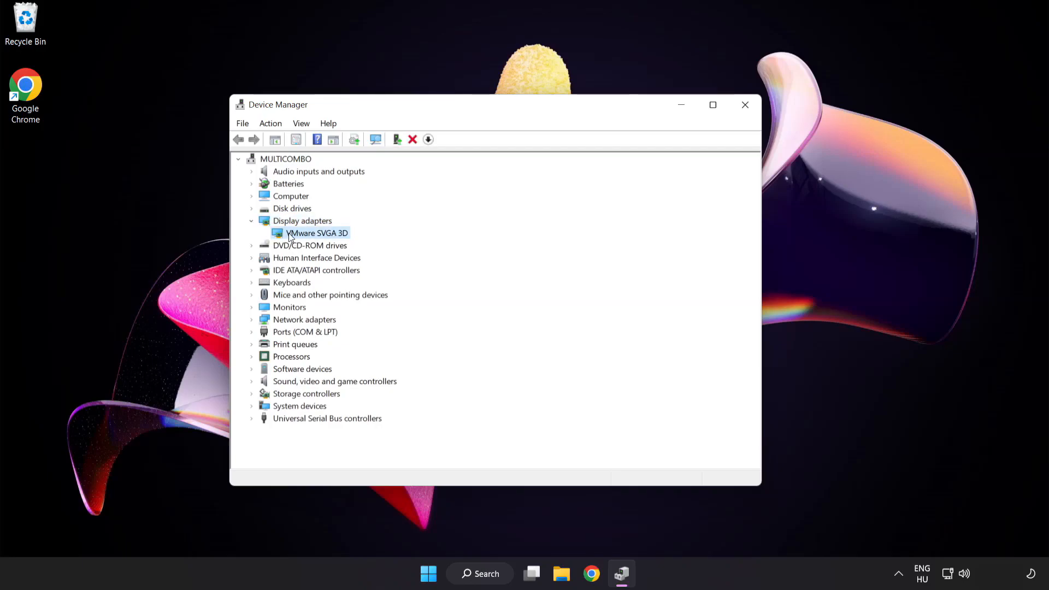
right_click(317, 232)
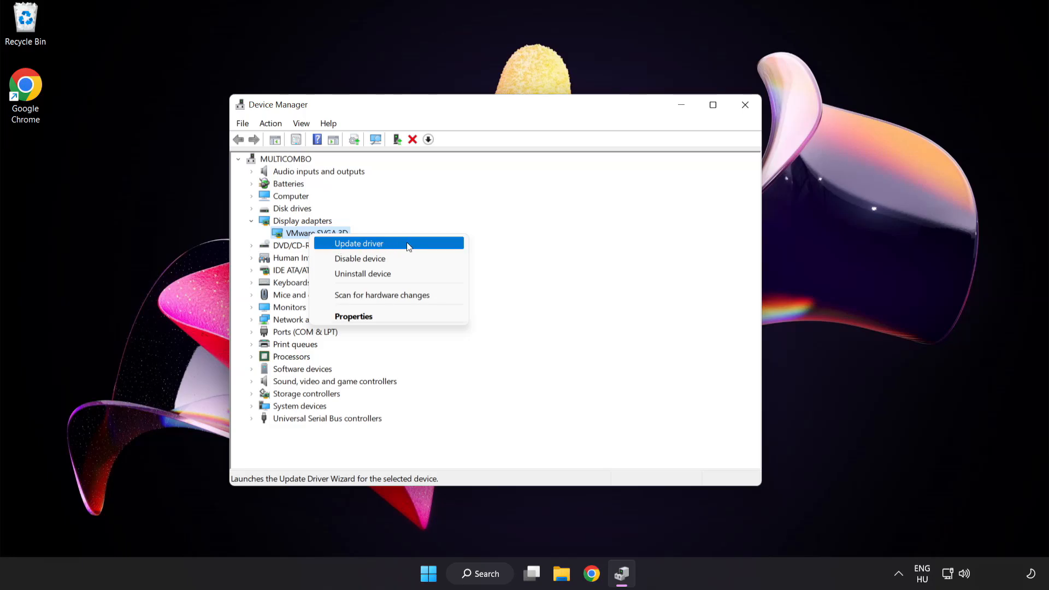
Step: Run an automatic driver update for VMware SVGA 3D, confirm the best driver is installed, and close Device Manager
click(380, 242)
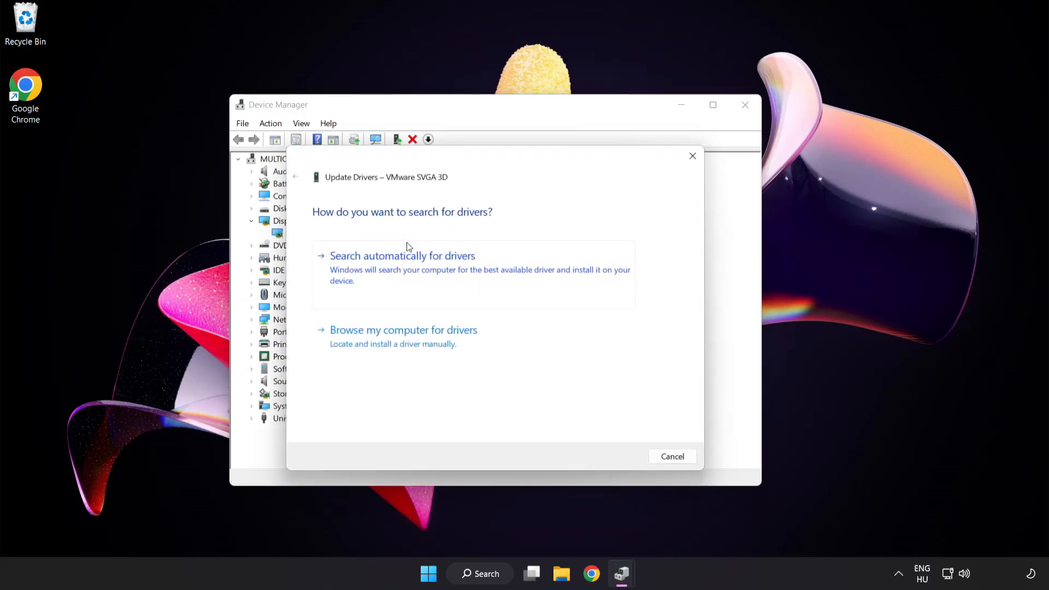
mouse_move(335, 230)
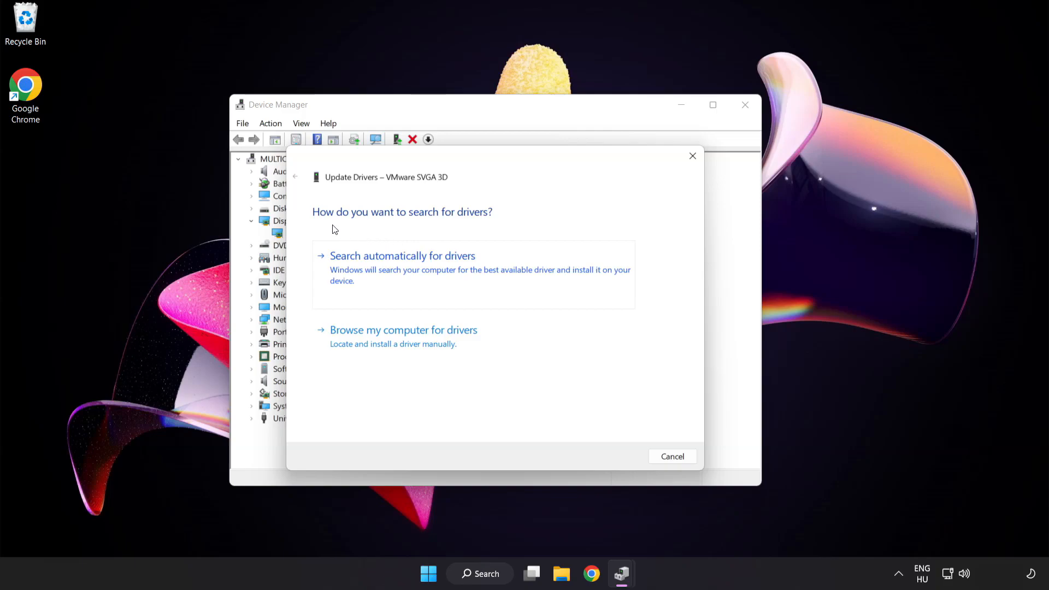
mouse_move(476, 264)
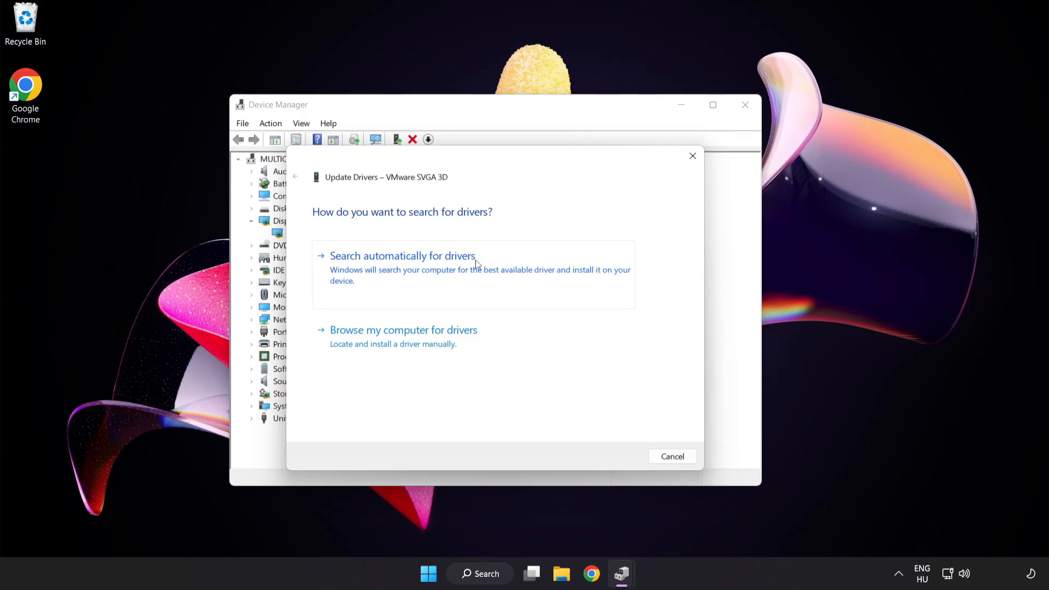
mouse_move(458, 271)
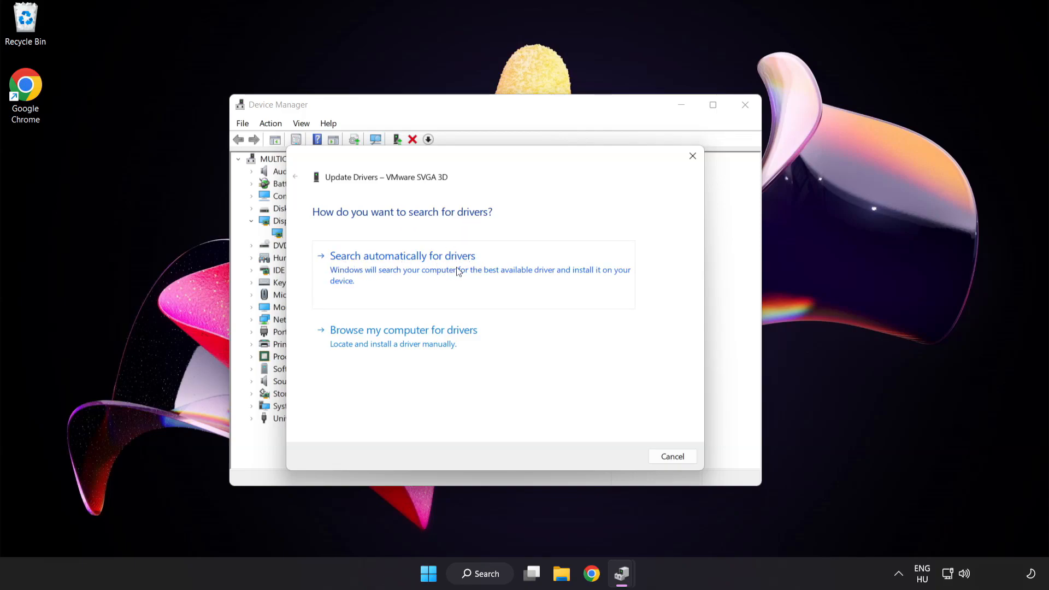
click(403, 256)
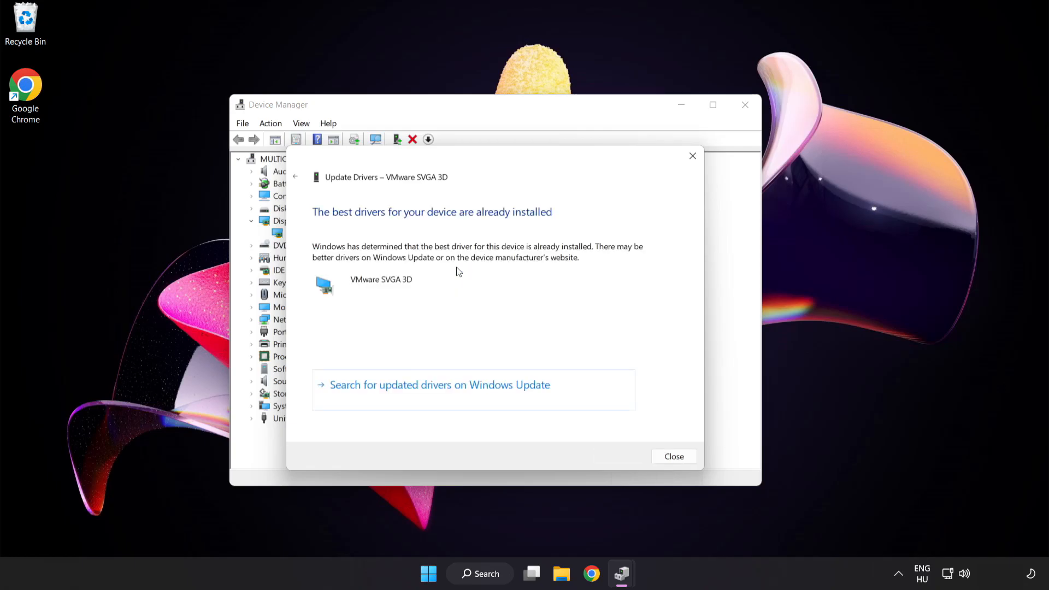
mouse_move(494, 224)
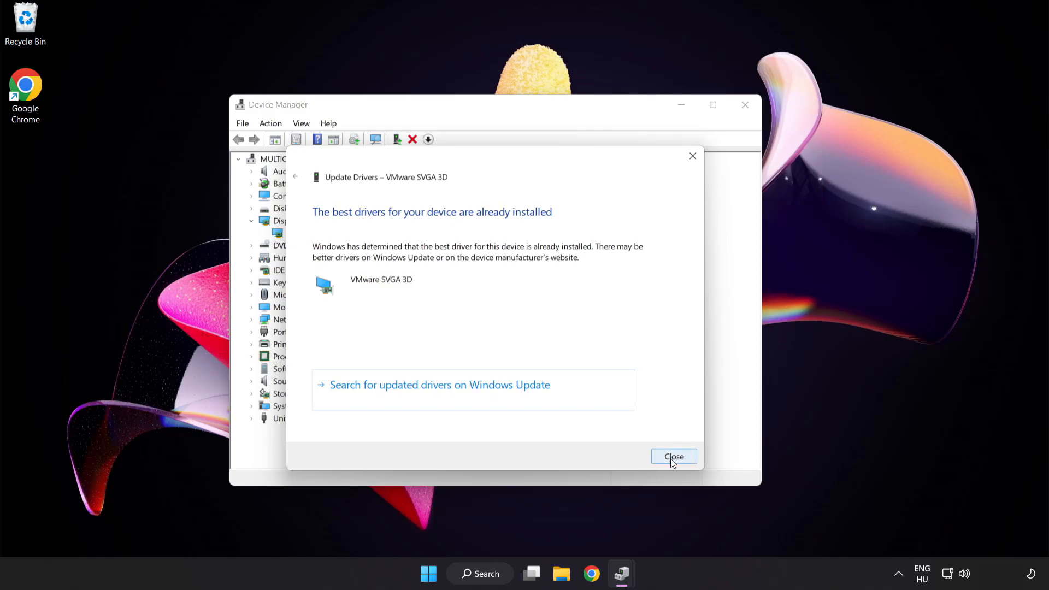
click(673, 457)
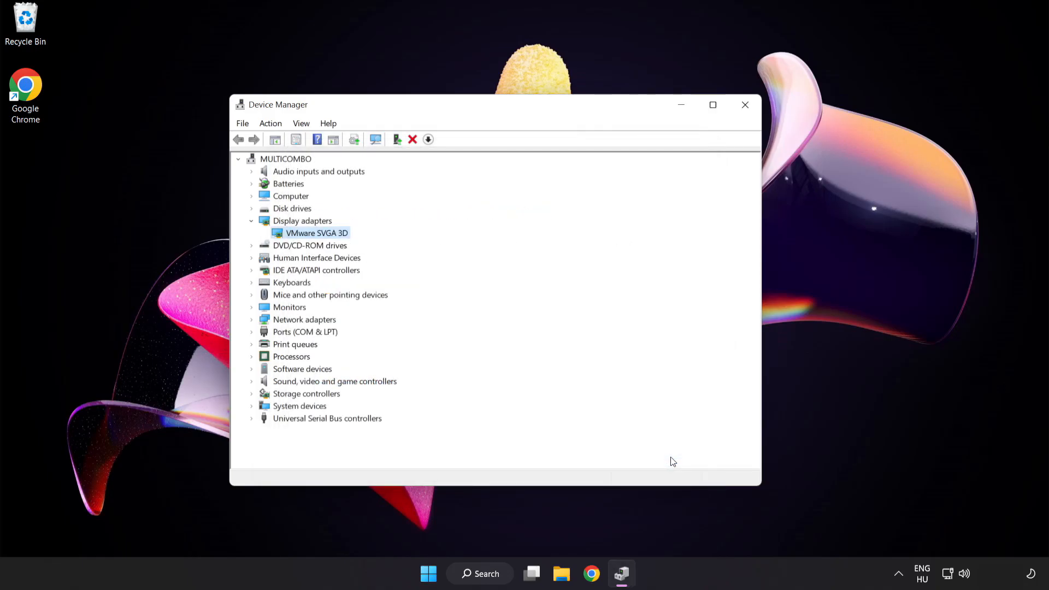
mouse_move(745, 105)
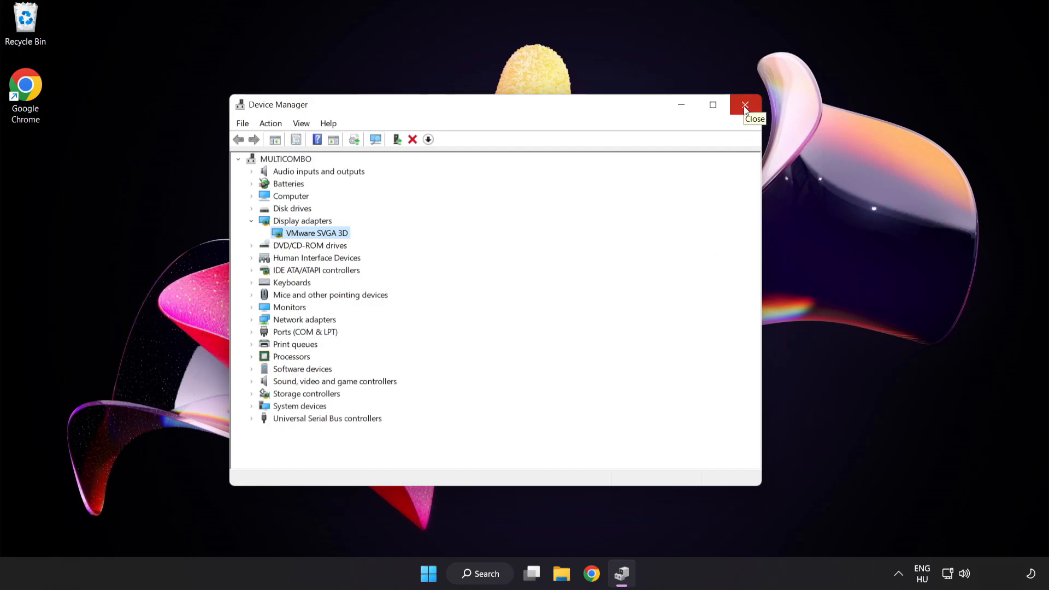
click(745, 105)
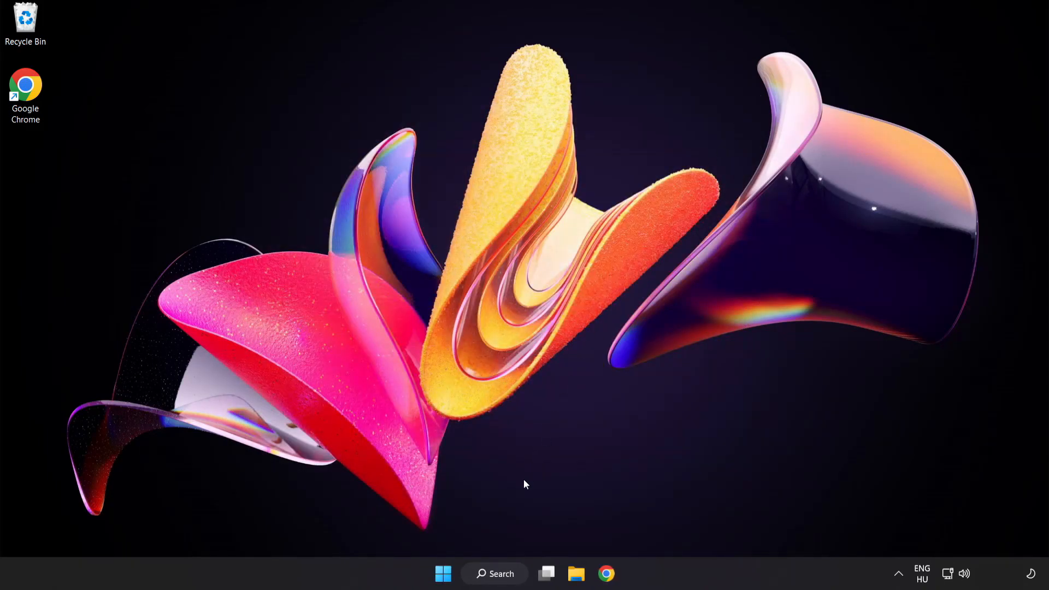
Step: Search Windows for "update" so Windows Update settings appears as the best match
click(495, 589)
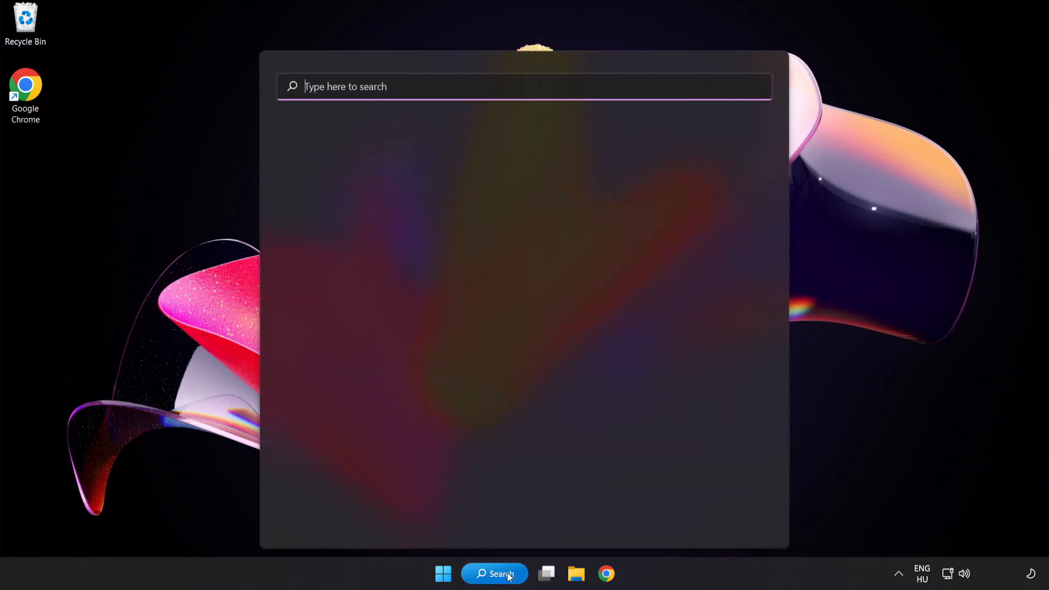
text(u)
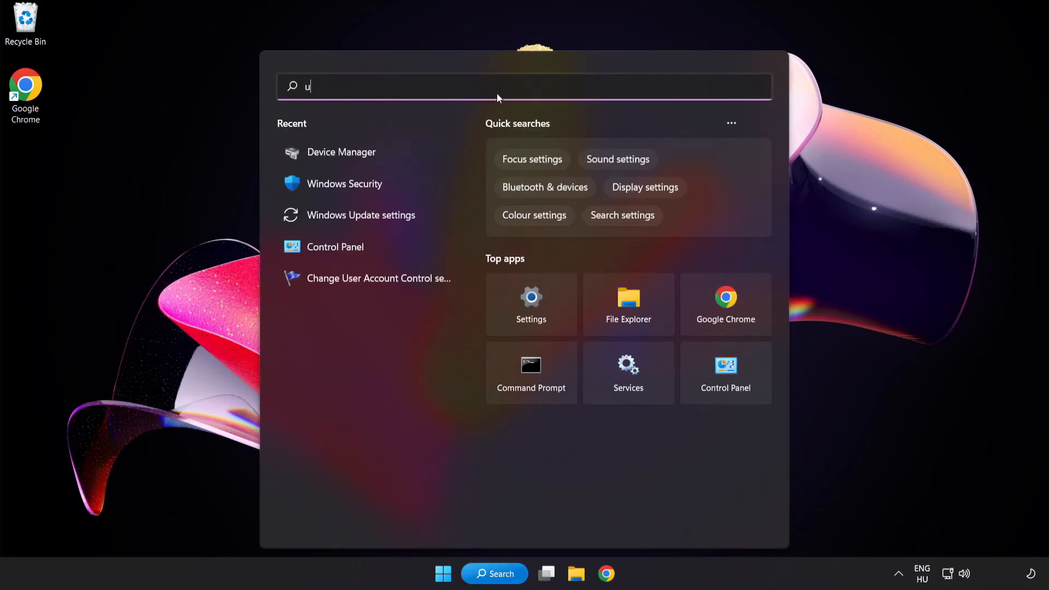
text(pdate)
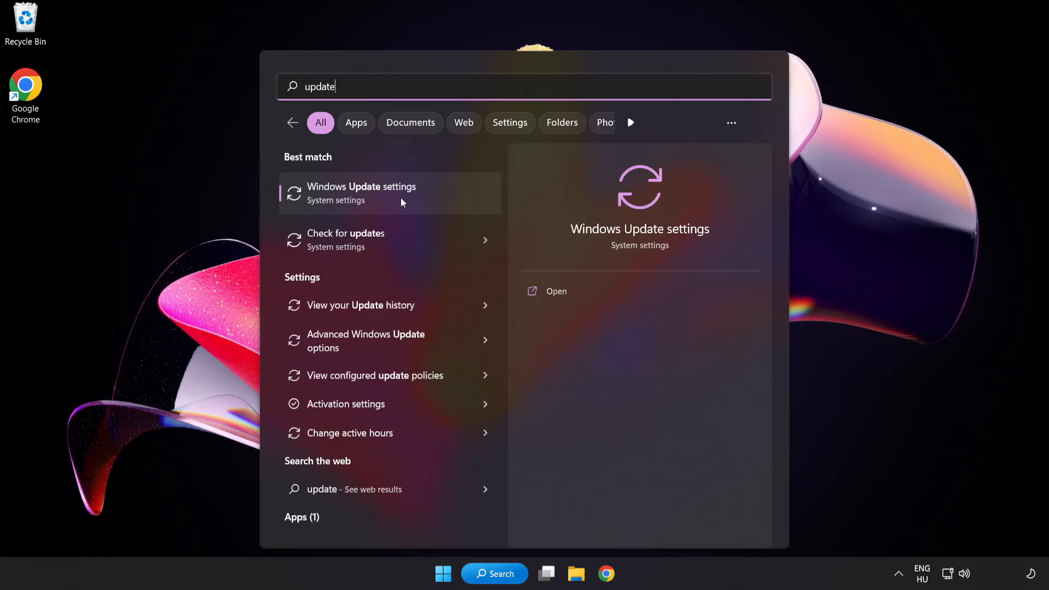
Step: Check for Windows updates, confirm the system is up to date, and close Settings
click(361, 194)
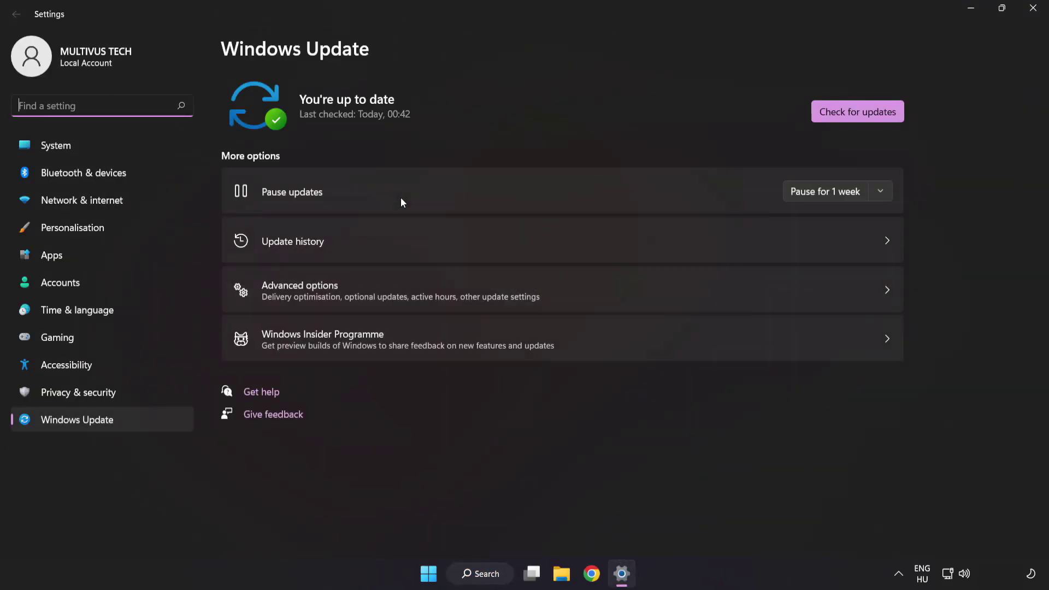
mouse_move(481, 106)
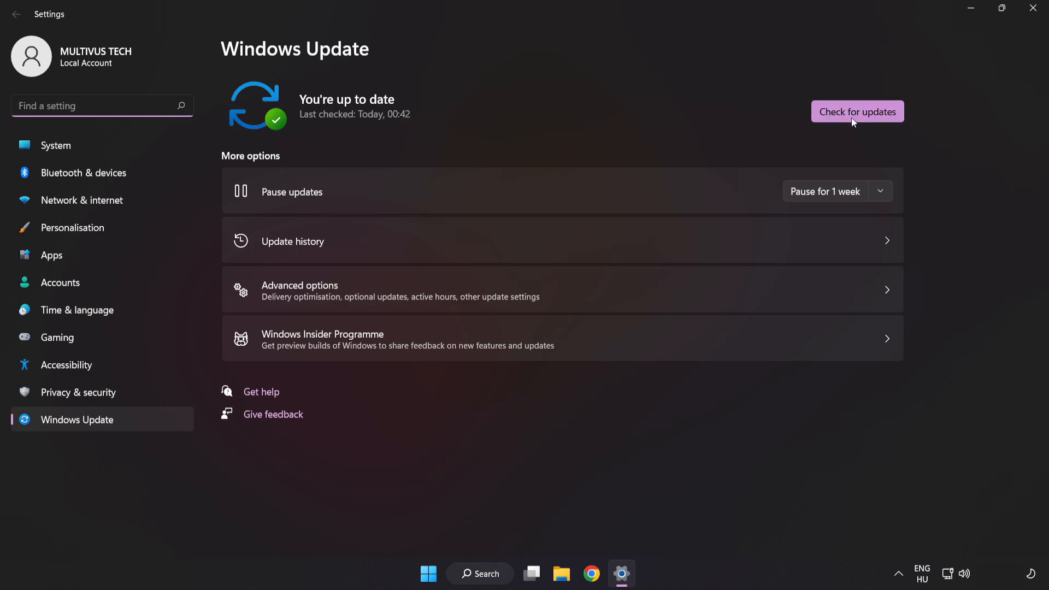
click(857, 112)
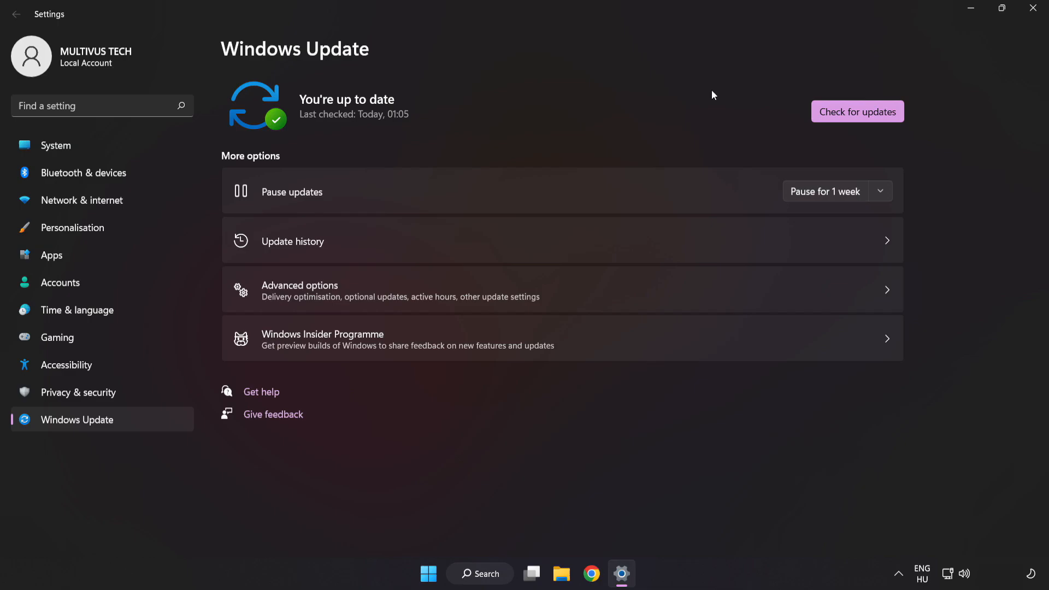
mouse_move(1032, 8)
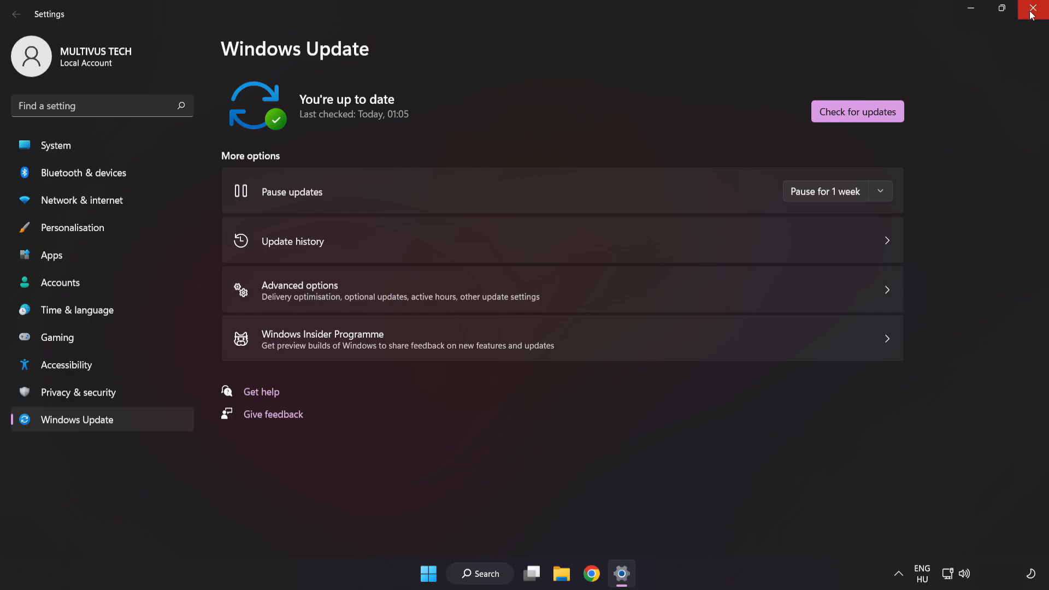
click(1033, 7)
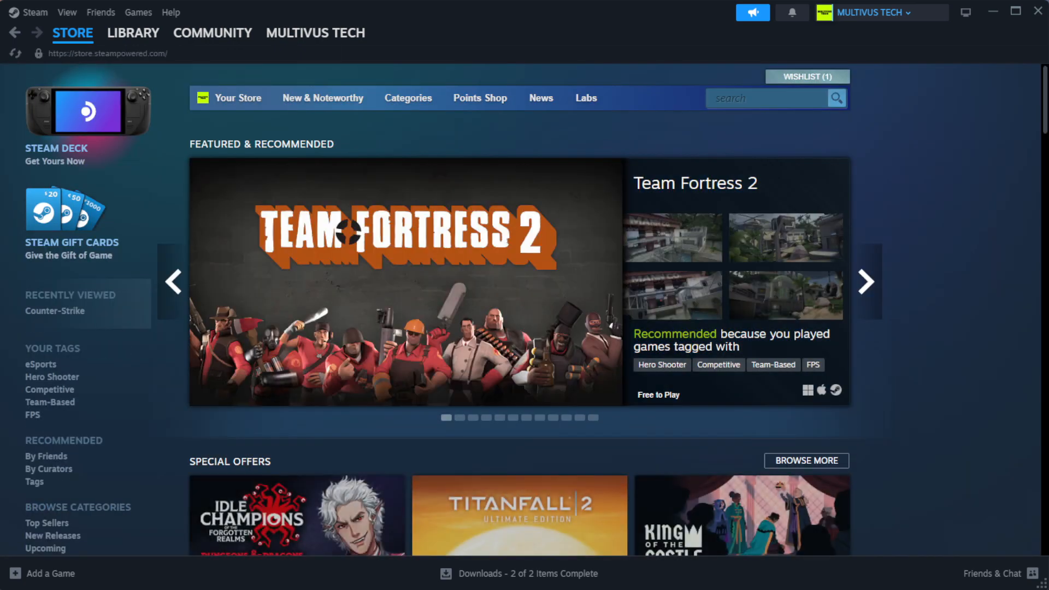
Step: In the Steam library, bring up the options menu for YOUR NOT WORKING GAME
click(133, 33)
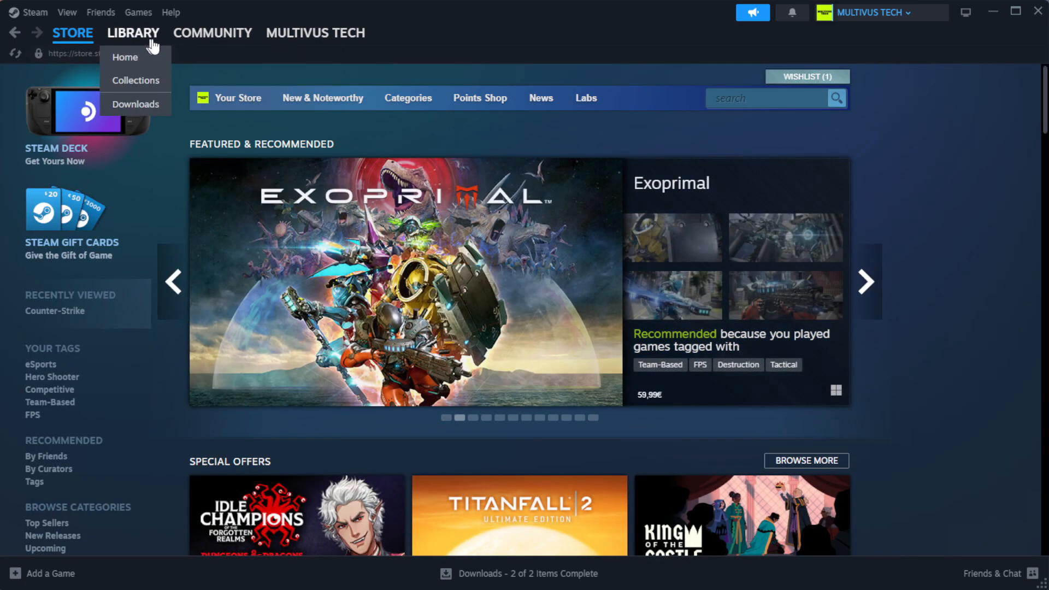
mouse_move(155, 60)
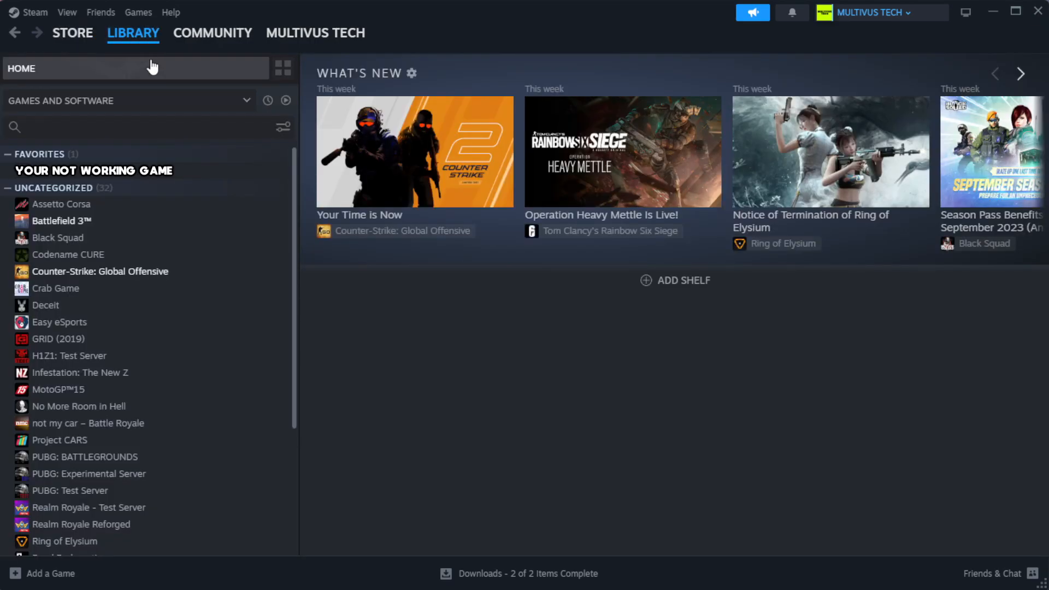
mouse_move(236, 176)
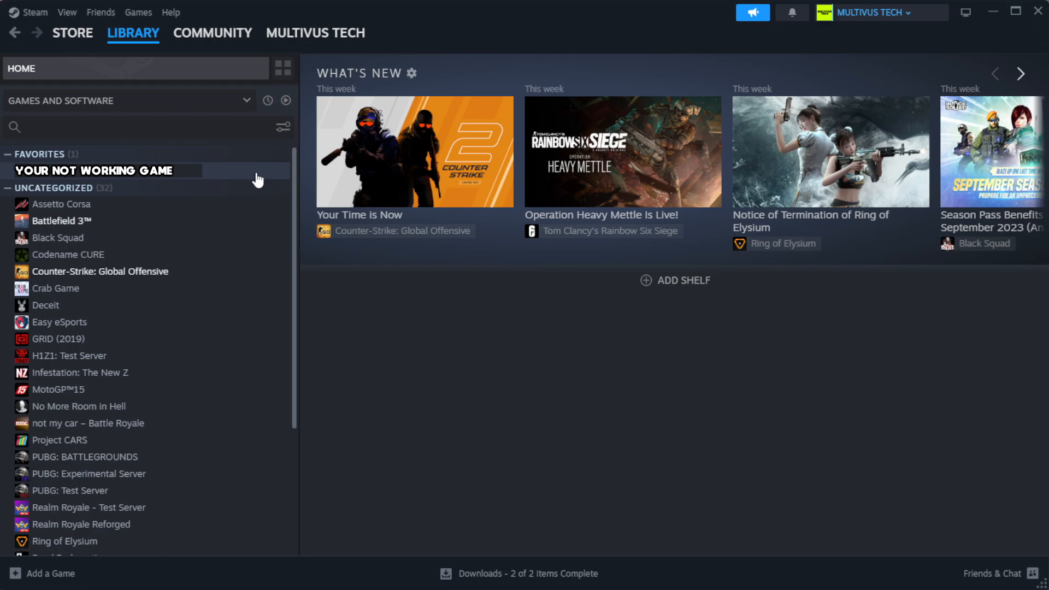
right_click(93, 171)
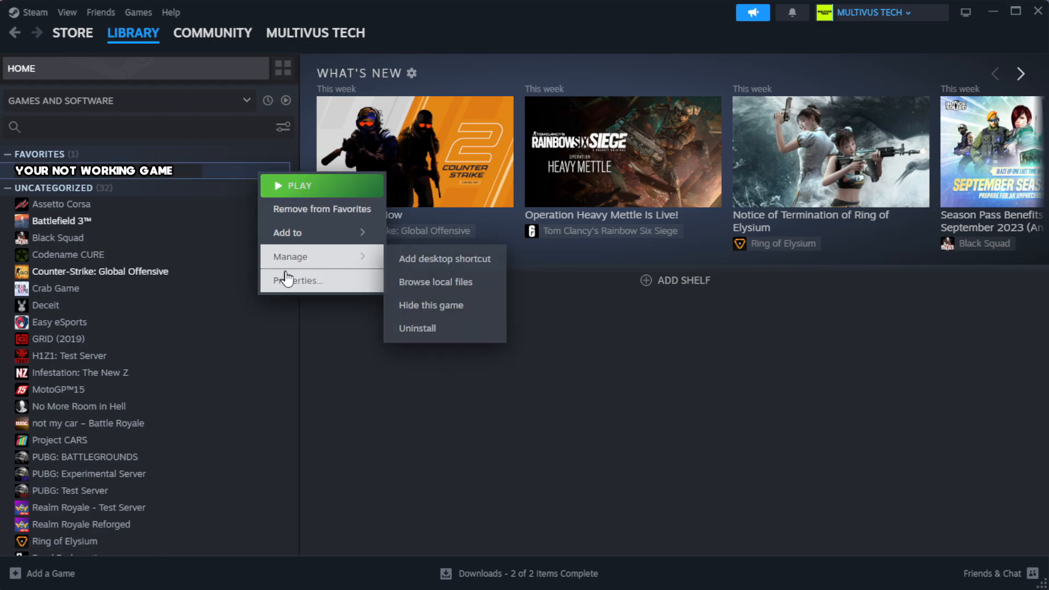
Step: Verify the integrity of the game's installed files from its Properties, validating all 1039 files
click(299, 280)
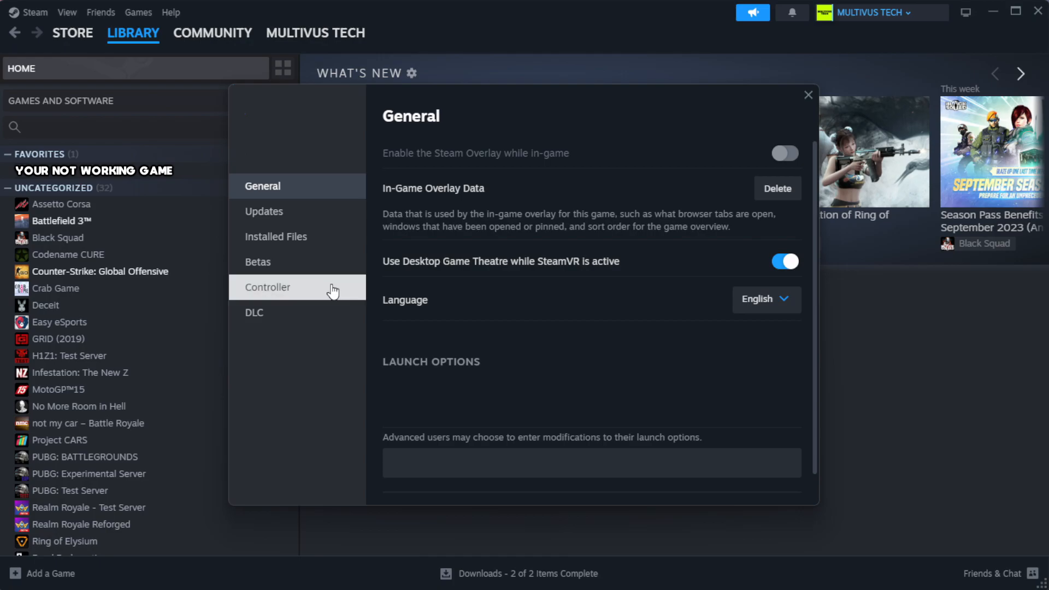
mouse_move(316, 246)
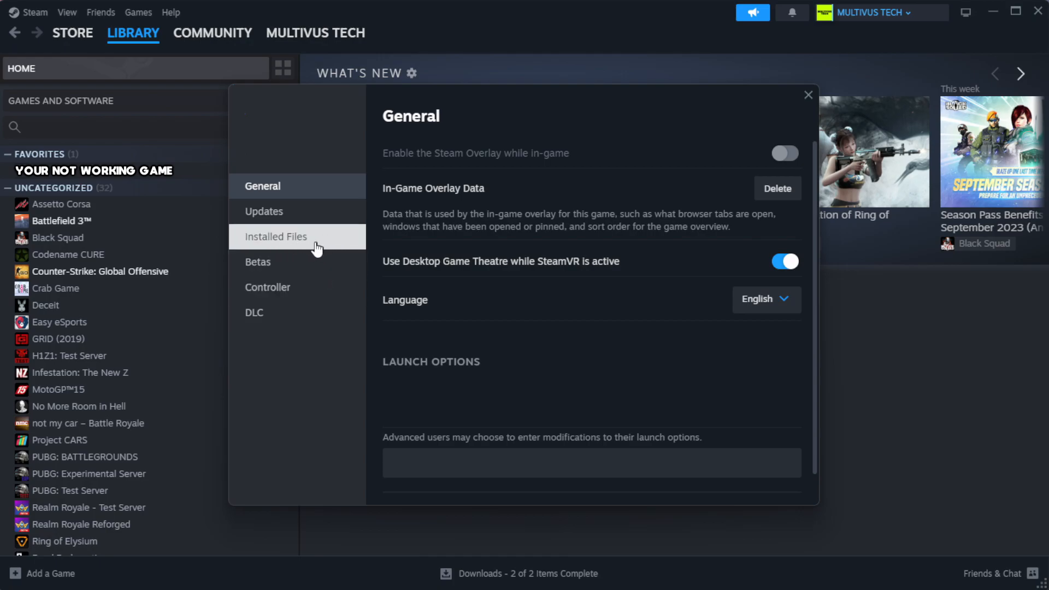
click(275, 236)
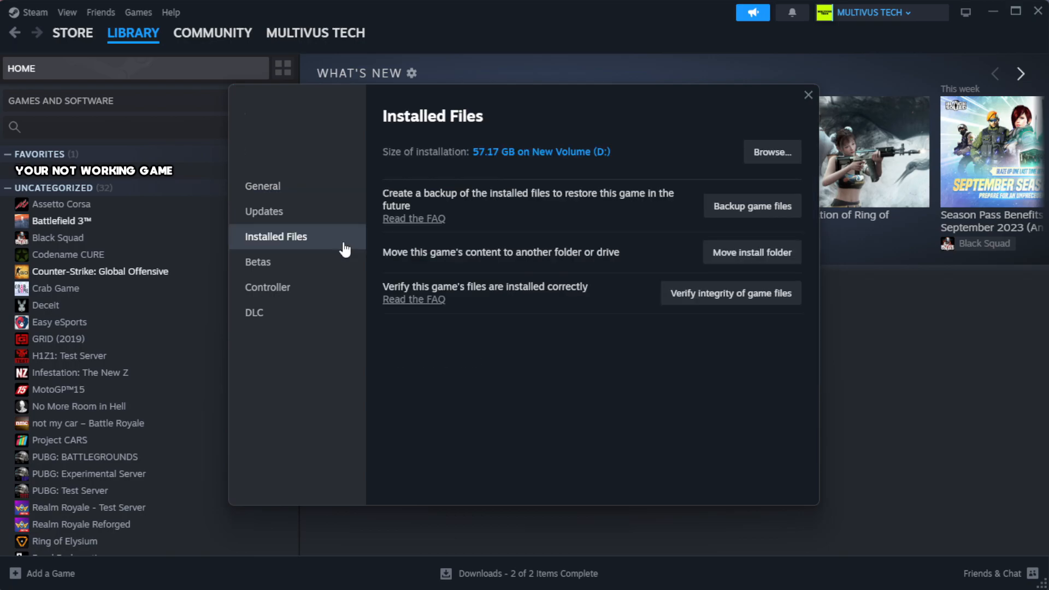
mouse_move(555, 344)
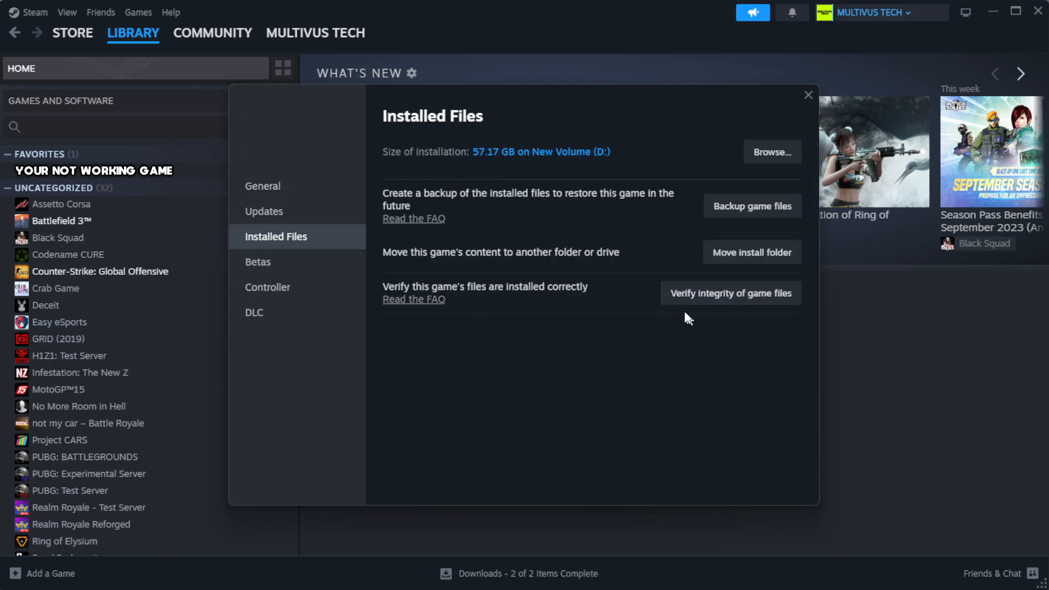
mouse_move(738, 306)
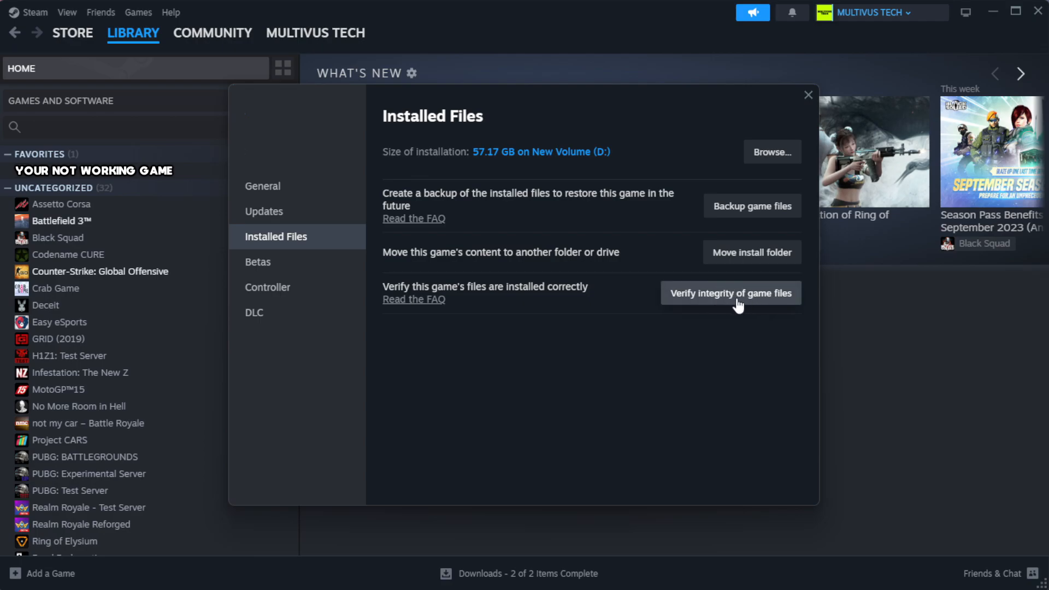
click(731, 293)
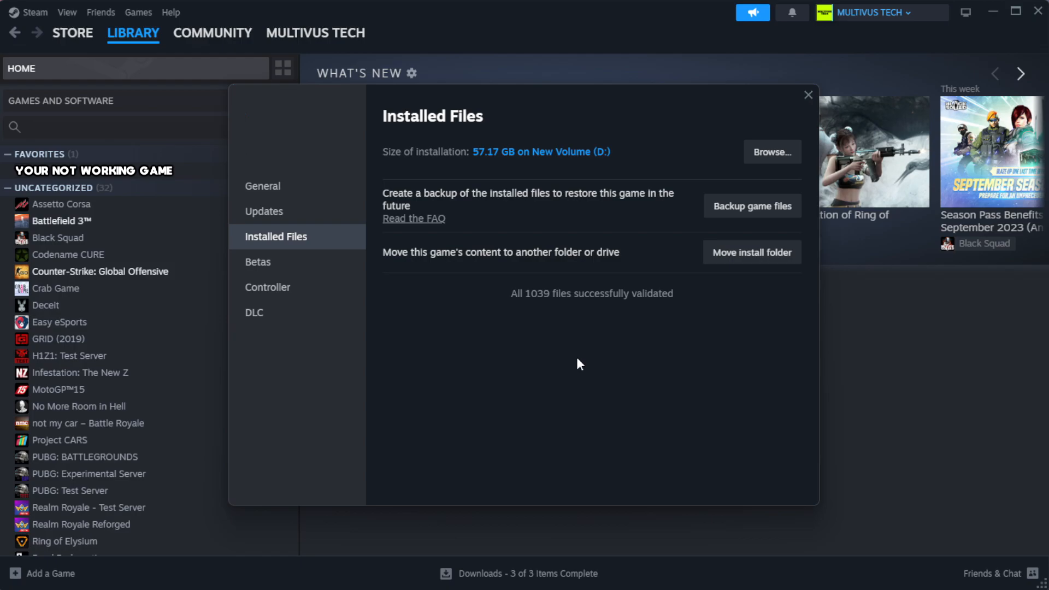
mouse_move(555, 356)
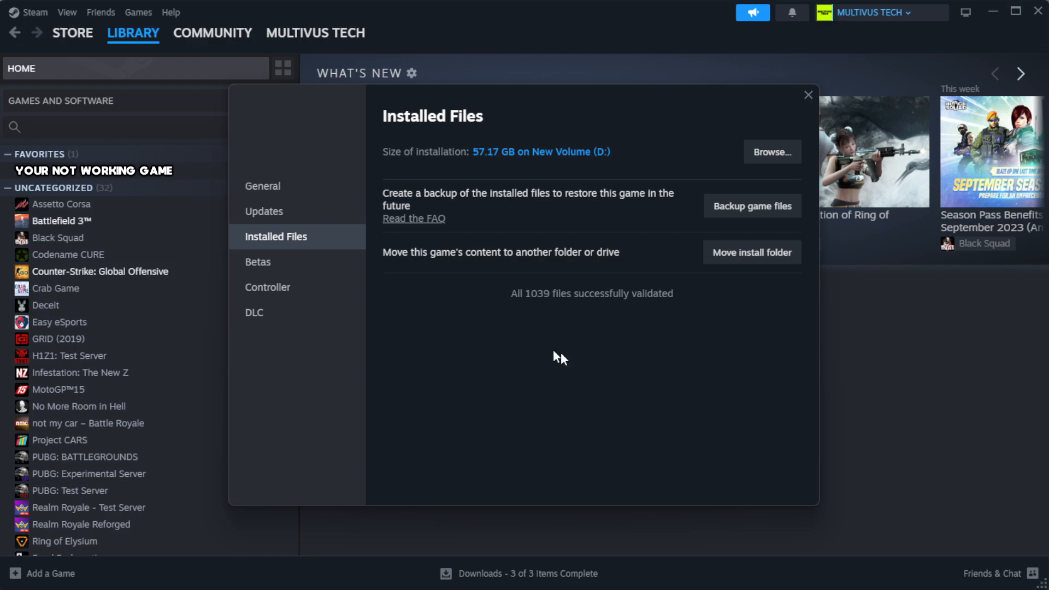
mouse_move(619, 331)
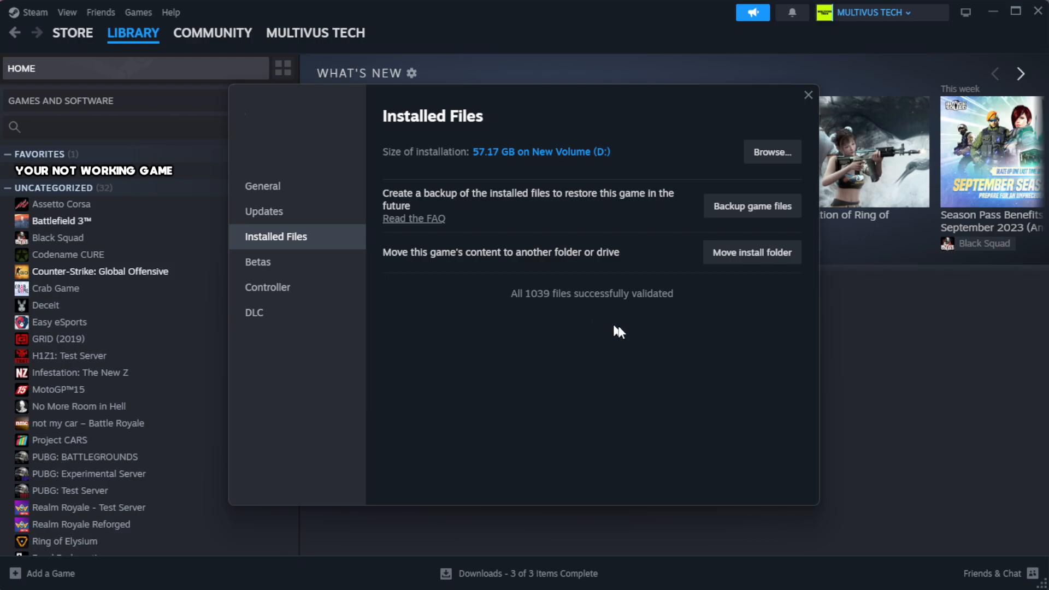
mouse_move(773, 158)
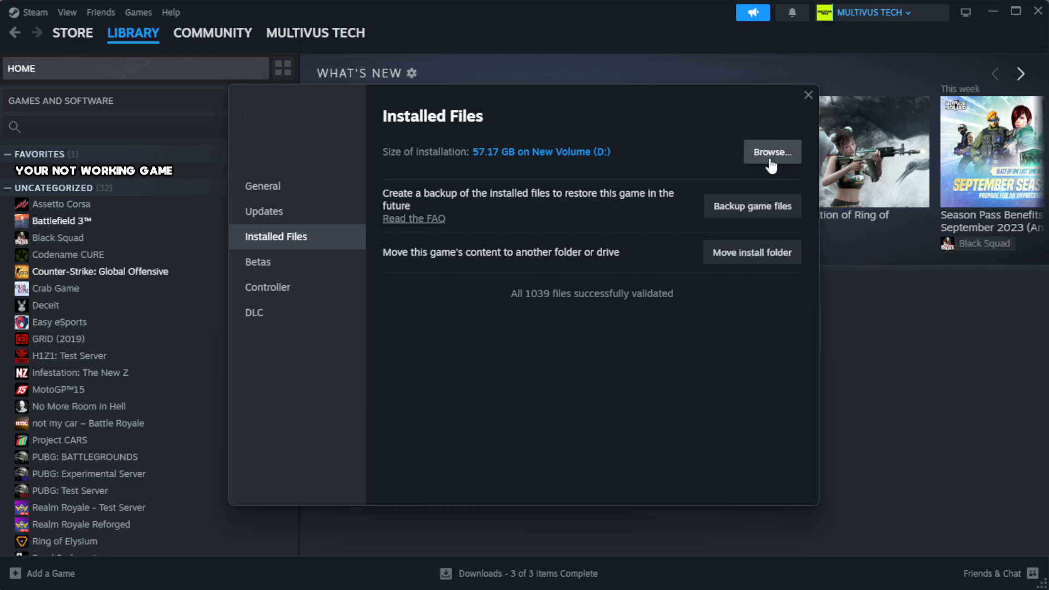
Step: Browse to the game's install folder under steamapps\common and select the YOUR NOT WORKING GAME shortcut
click(771, 152)
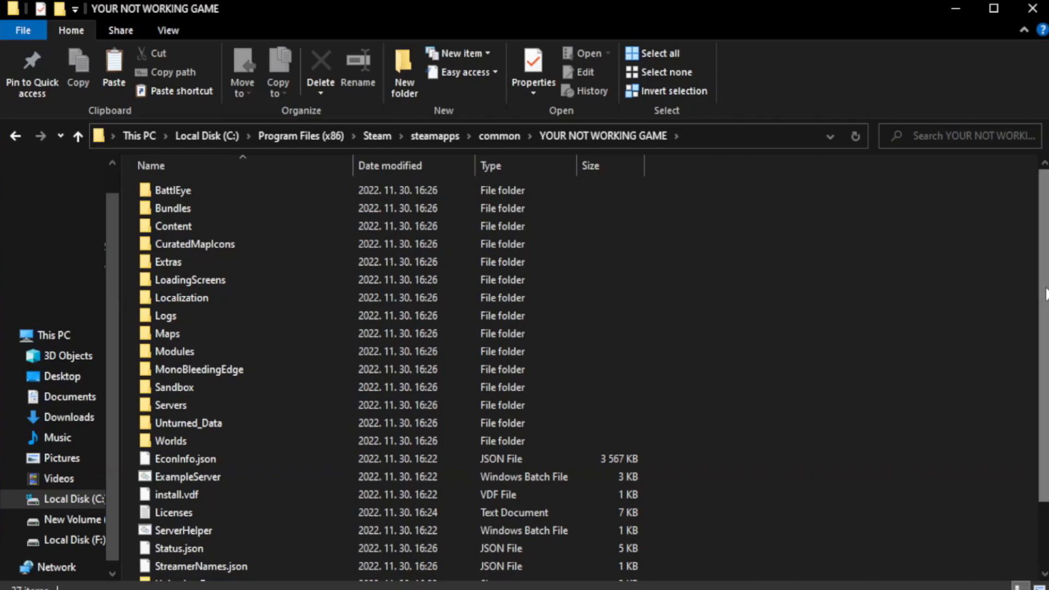
scroll(down, 3)
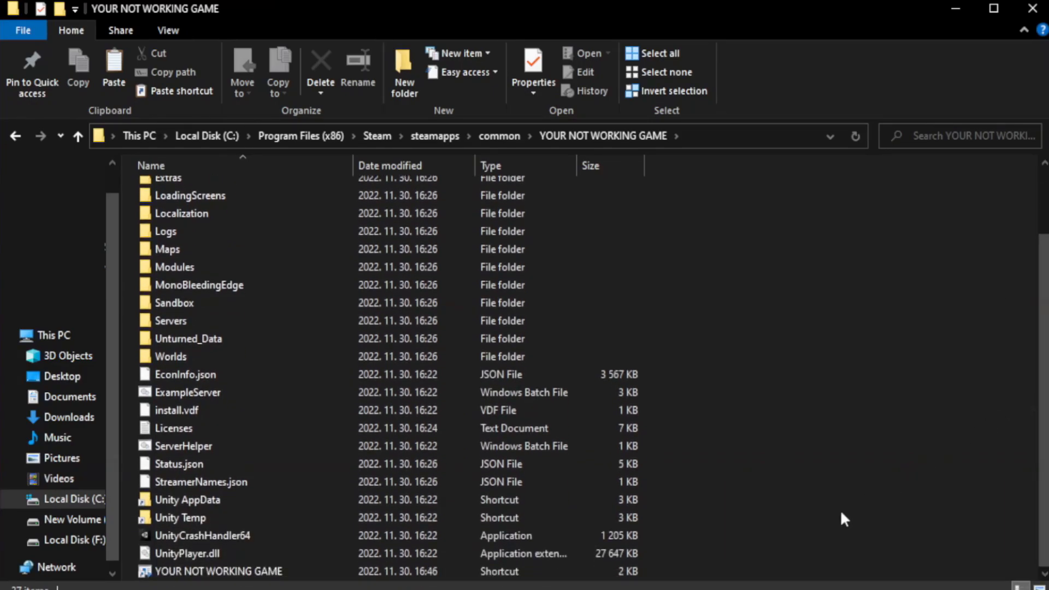
click(218, 571)
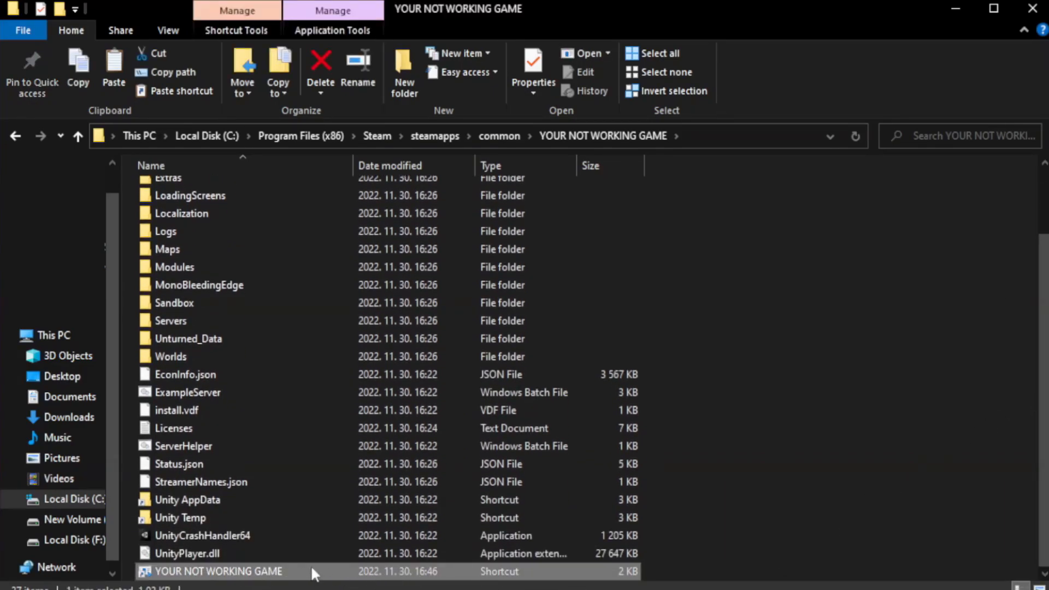
Step: Bring up the Properties window of the YOUR NOT WORKING GAME shortcut
right_click(217, 570)
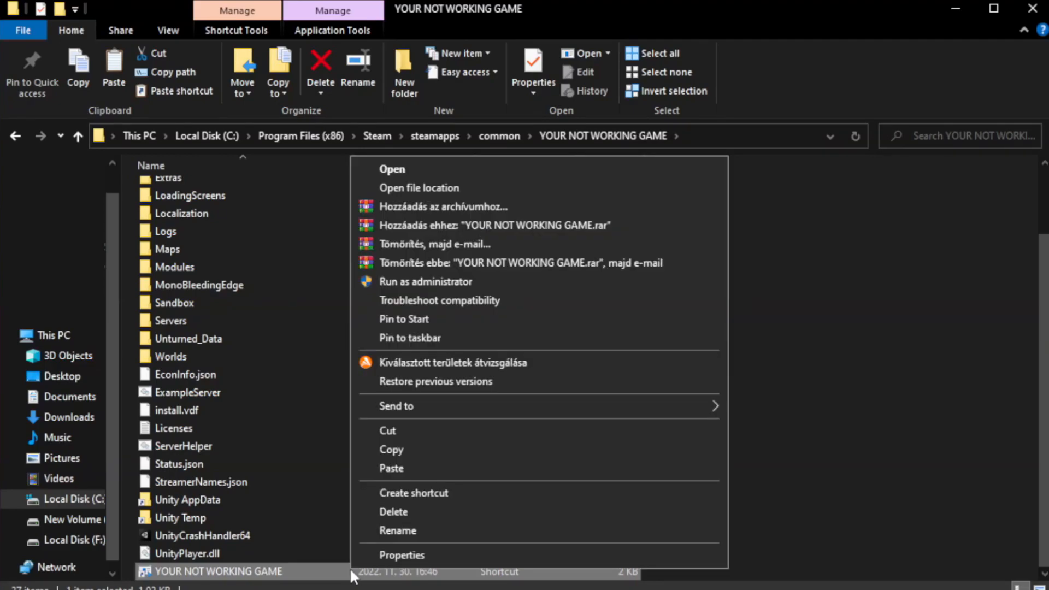
mouse_move(540, 560)
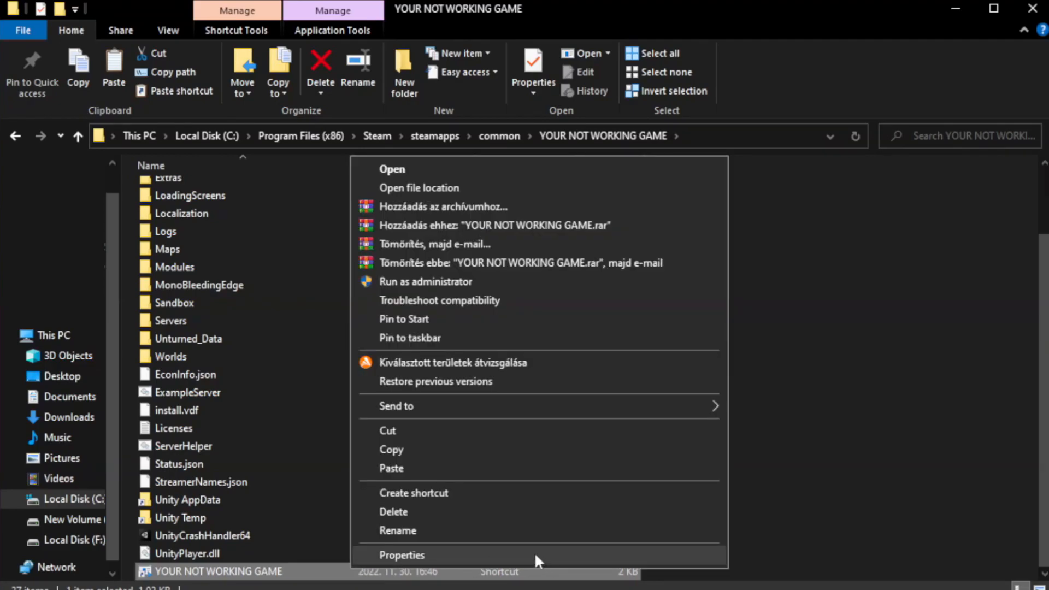
click(404, 555)
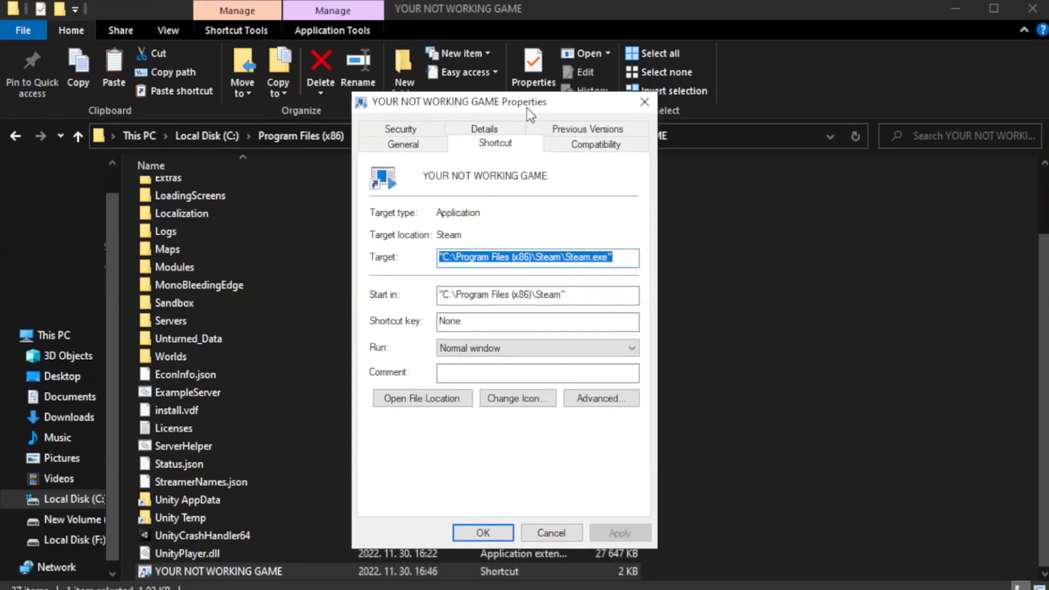
mouse_move(619, 170)
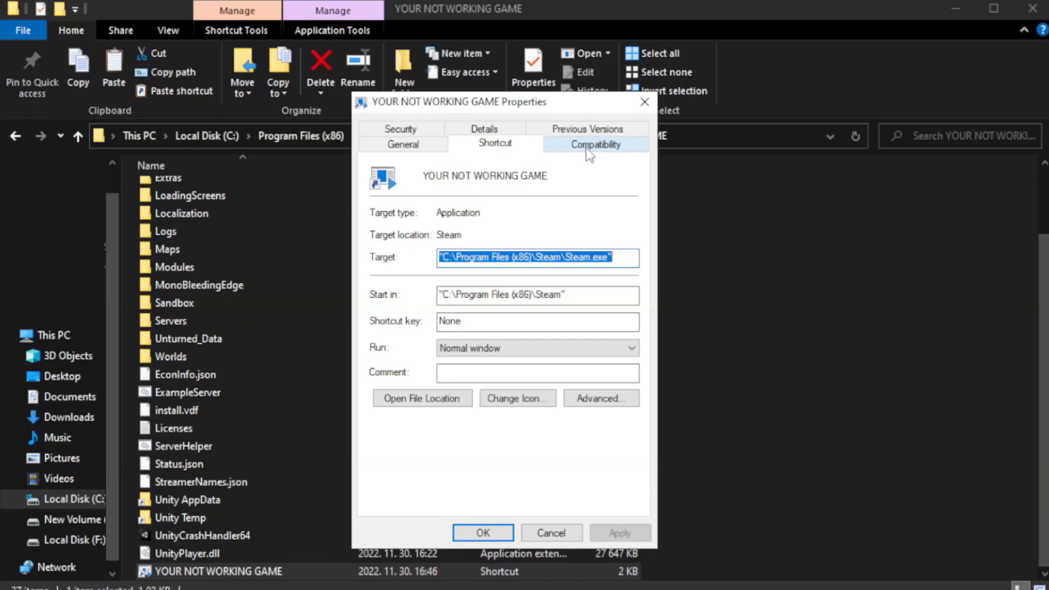
Step: Set the shortcut to Windows 8 compatibility mode, disable fullscreen optimizations, run as administrator, and apply
click(596, 144)
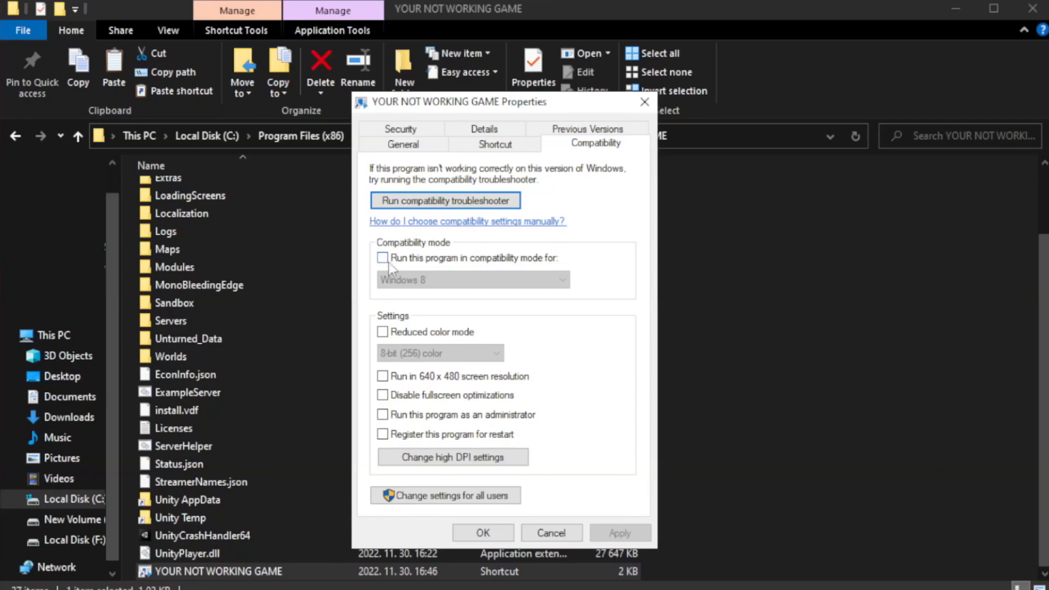
mouse_move(416, 264)
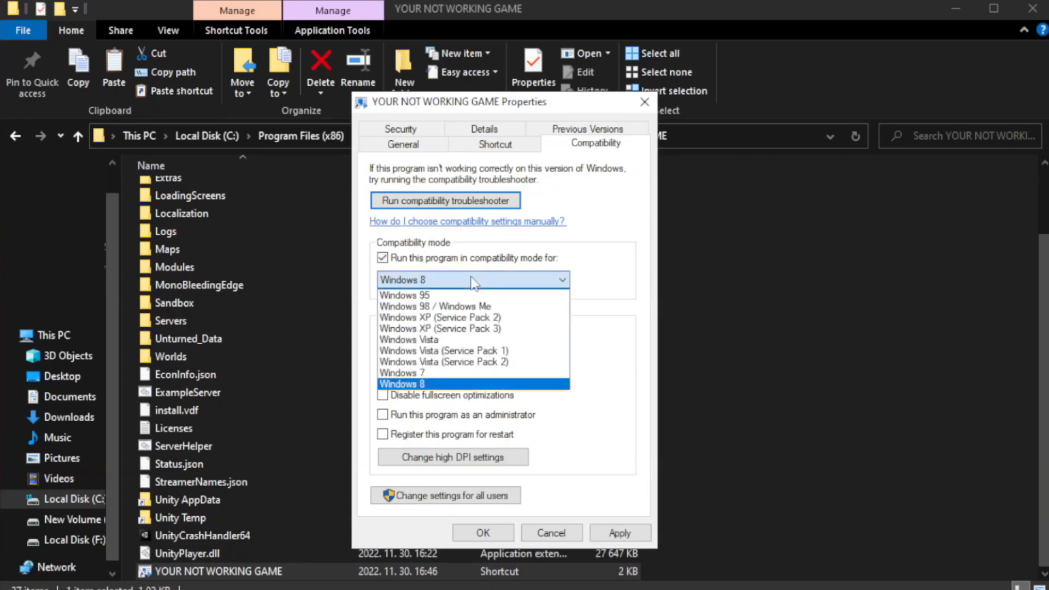
mouse_move(444, 380)
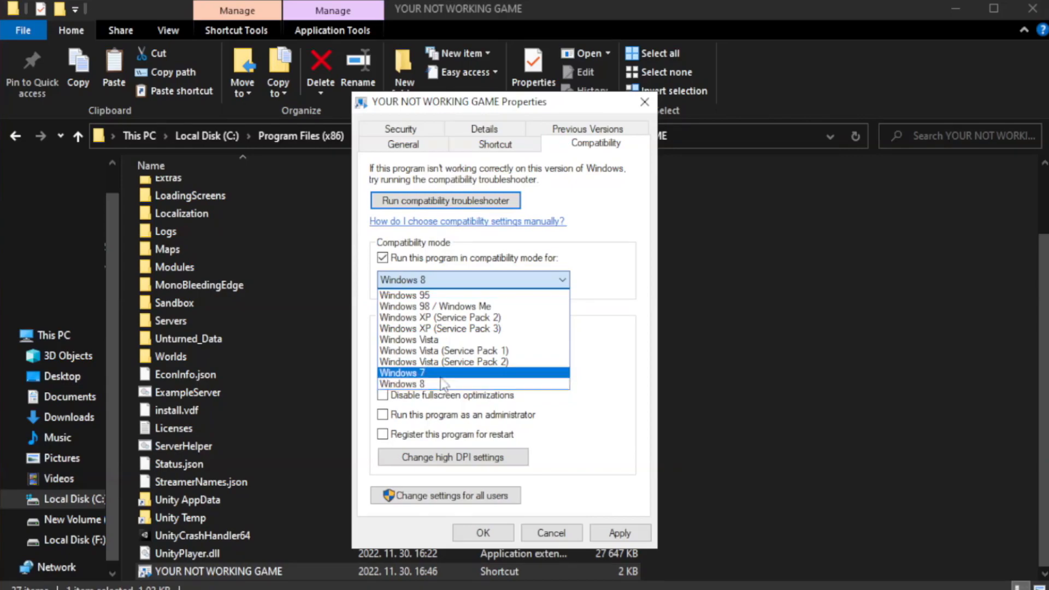
click(402, 385)
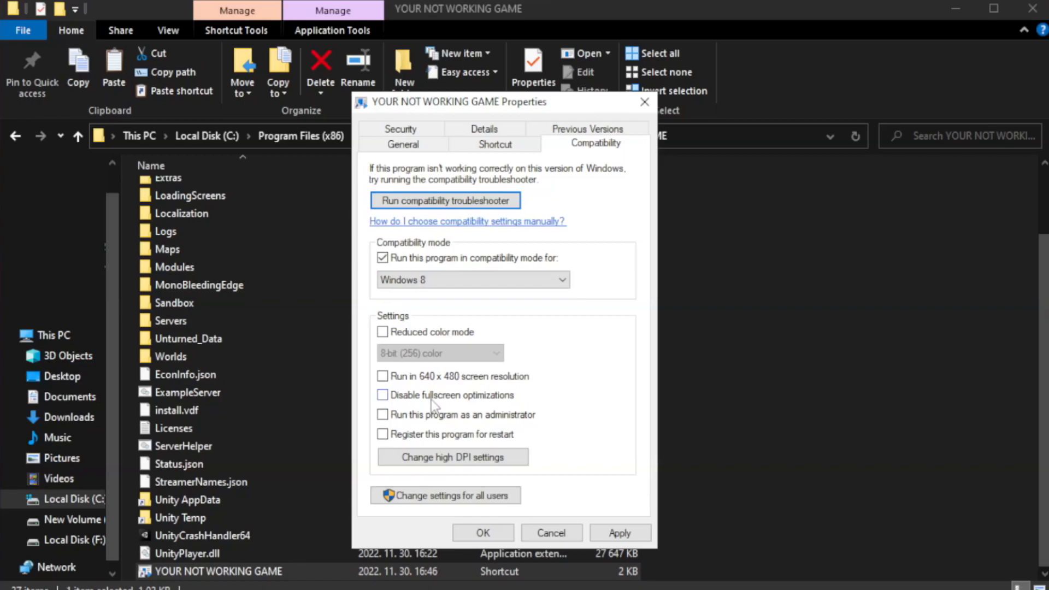
click(382, 395)
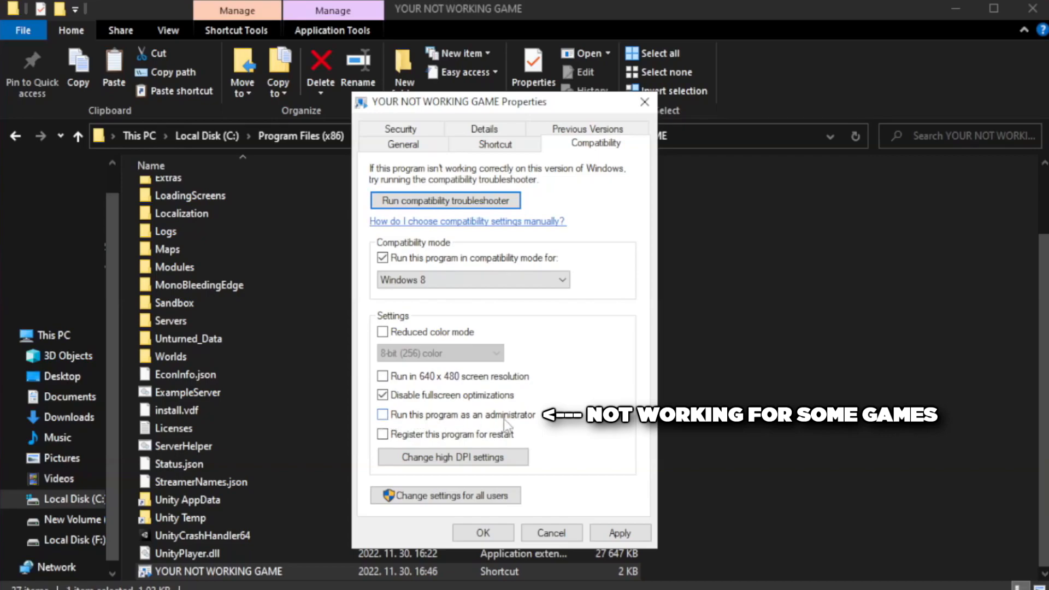
click(382, 416)
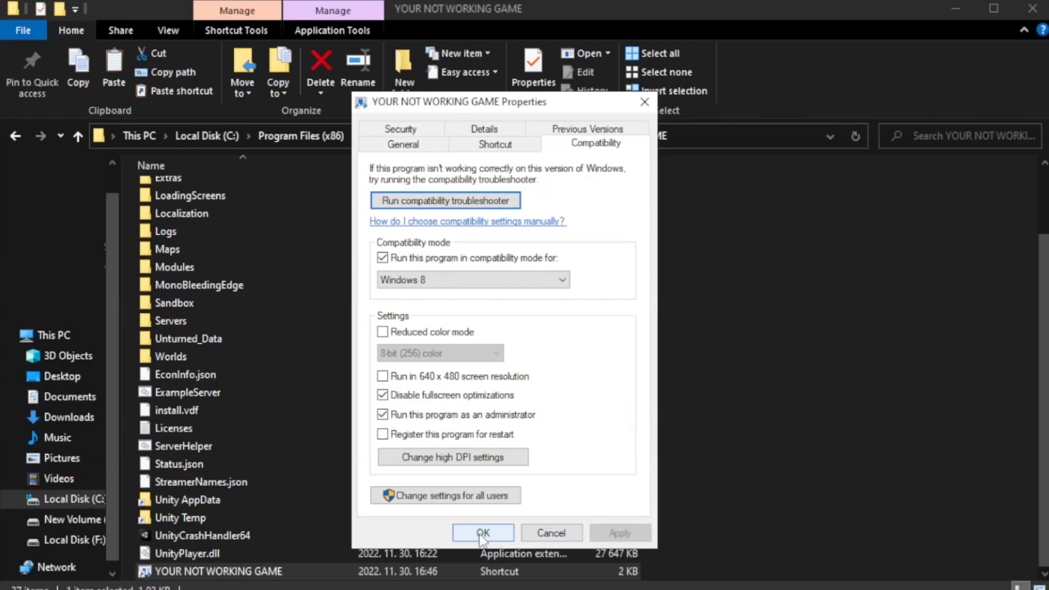
click(483, 533)
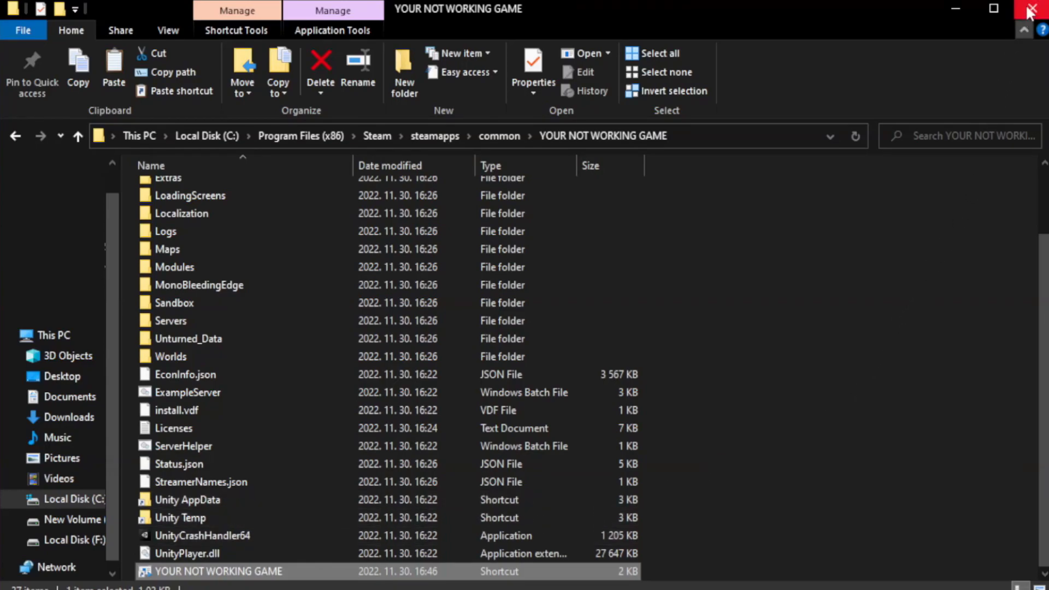
mouse_move(1029, 6)
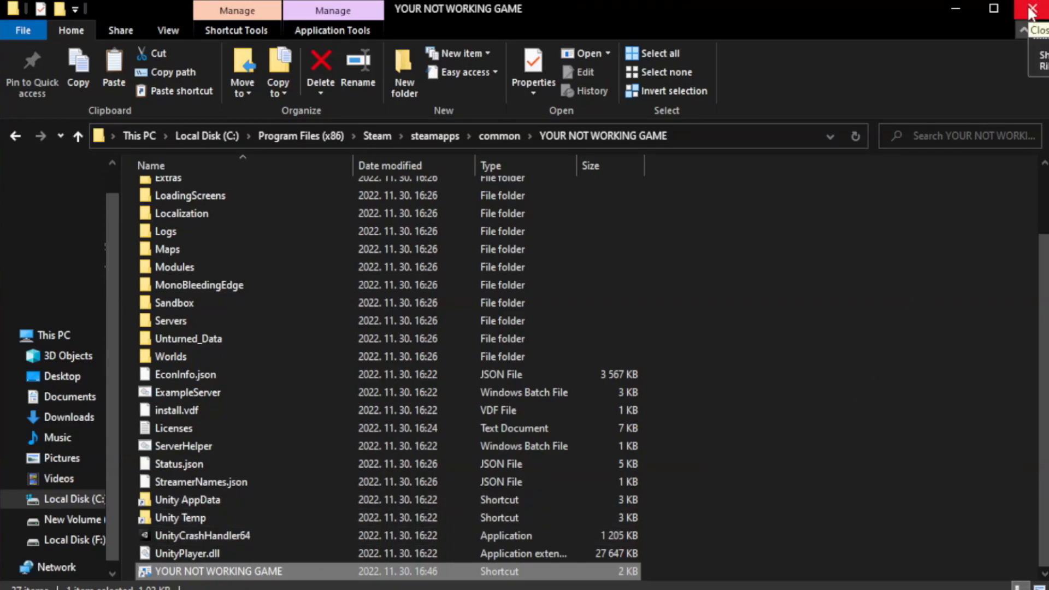
Step: Close the game folder window and bring up the Start button's system tools menu
click(1029, 7)
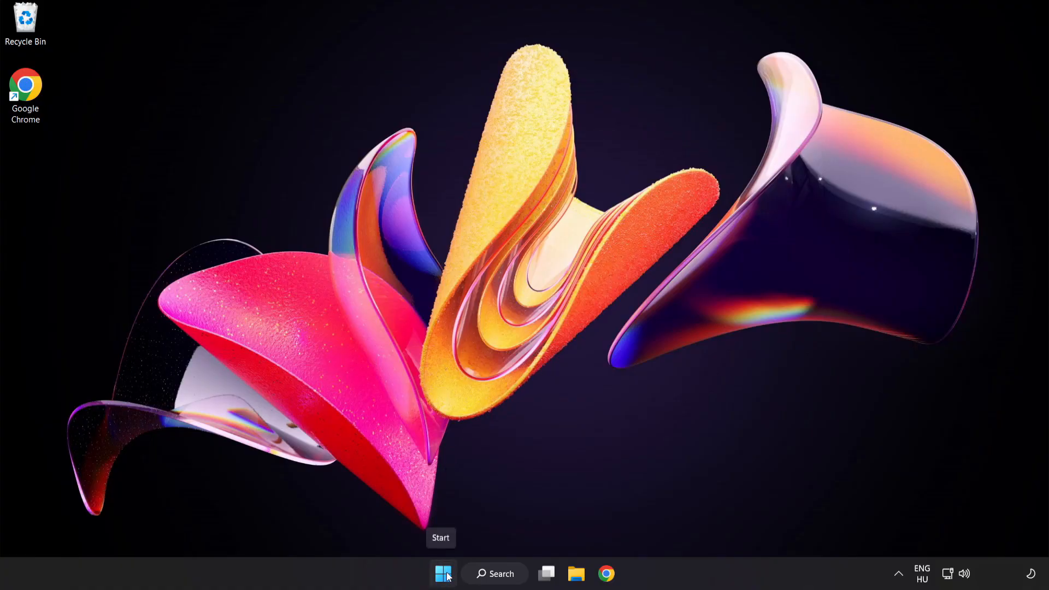
right_click(440, 589)
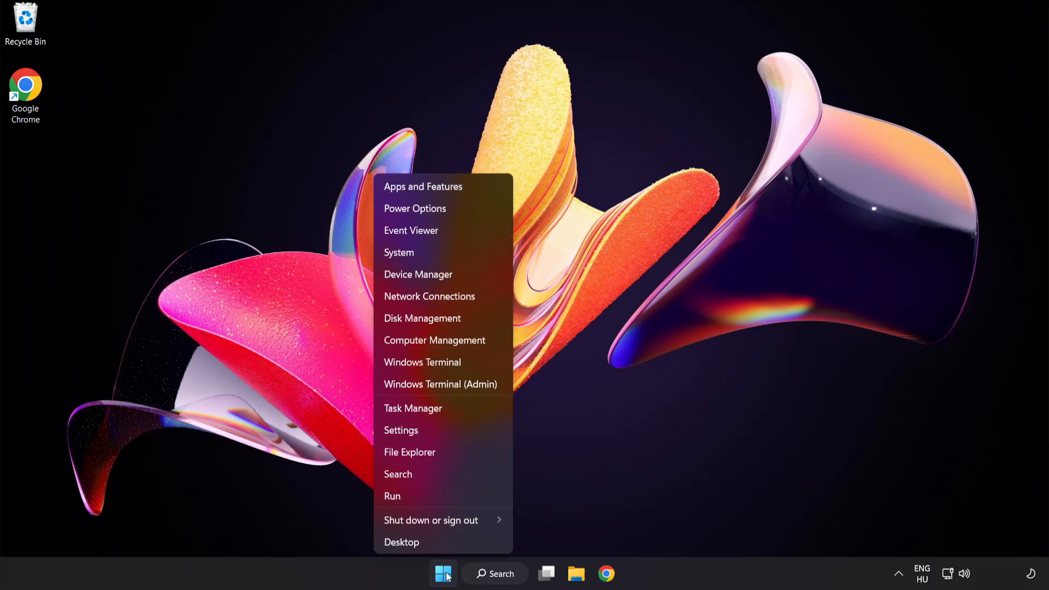
mouse_move(459, 409)
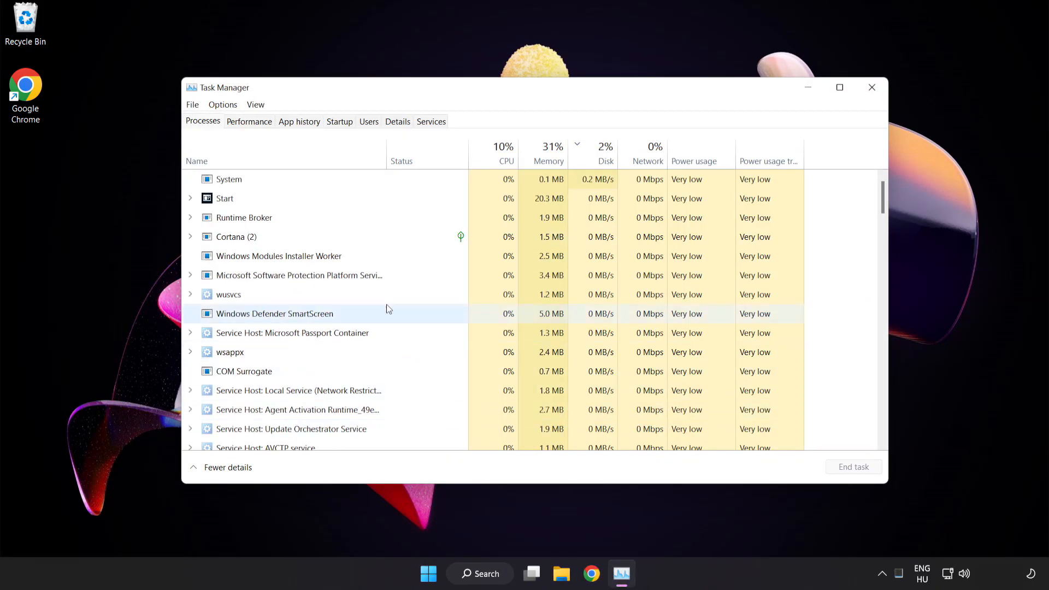
mouse_move(347, 127)
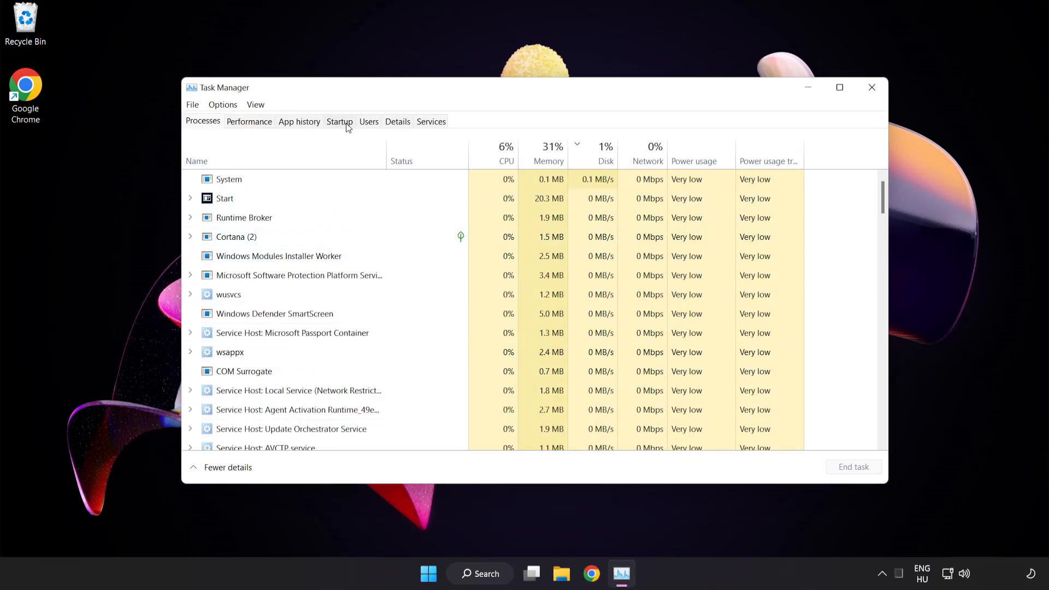
Step: Disable Cortana, Phone Link and the Windows Security notification icon at startup, then close Task Manager
click(339, 122)
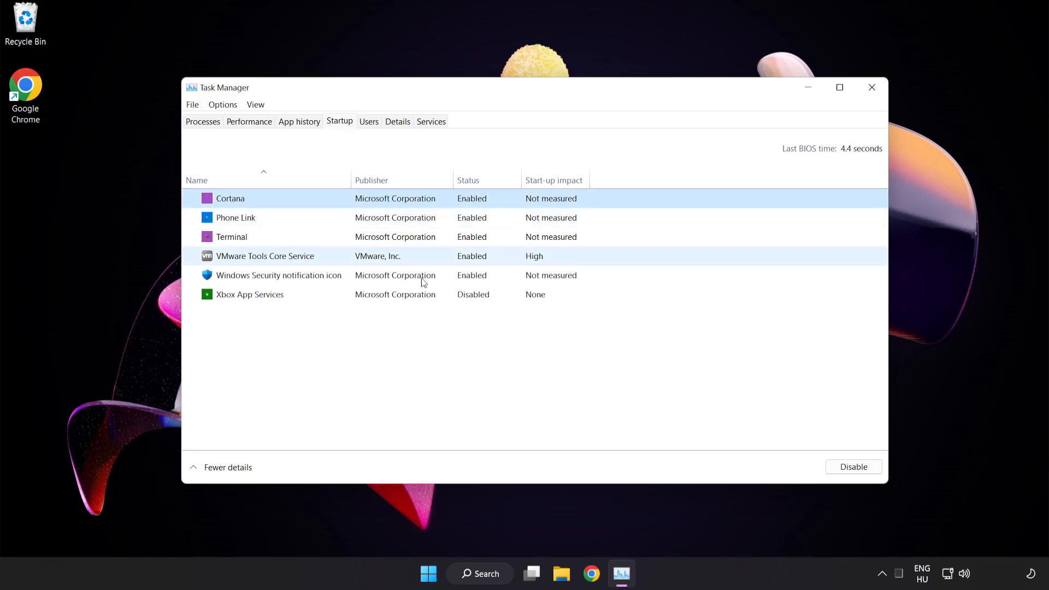
click(853, 467)
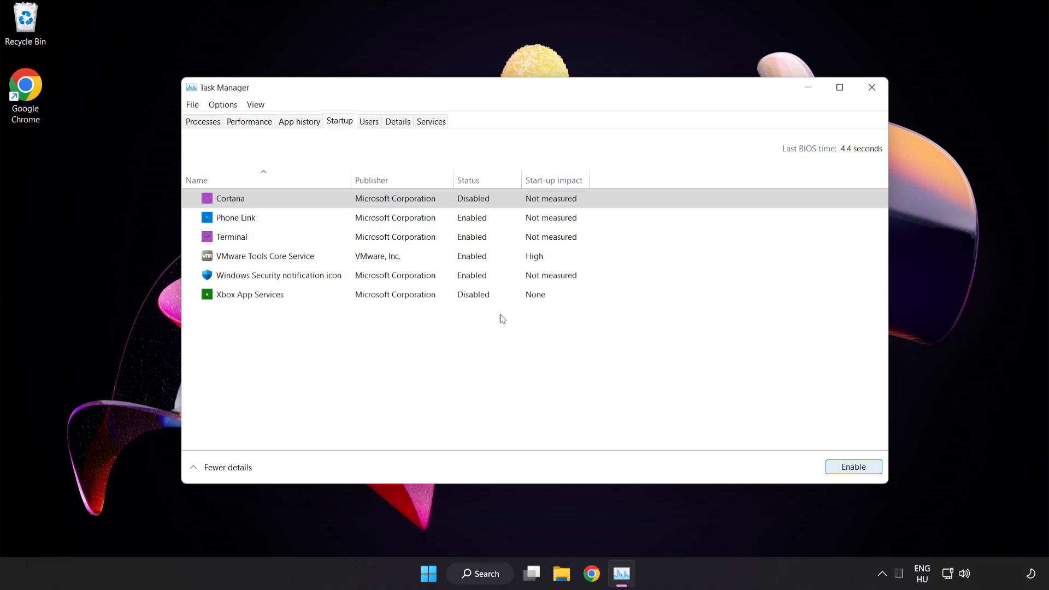
click(236, 217)
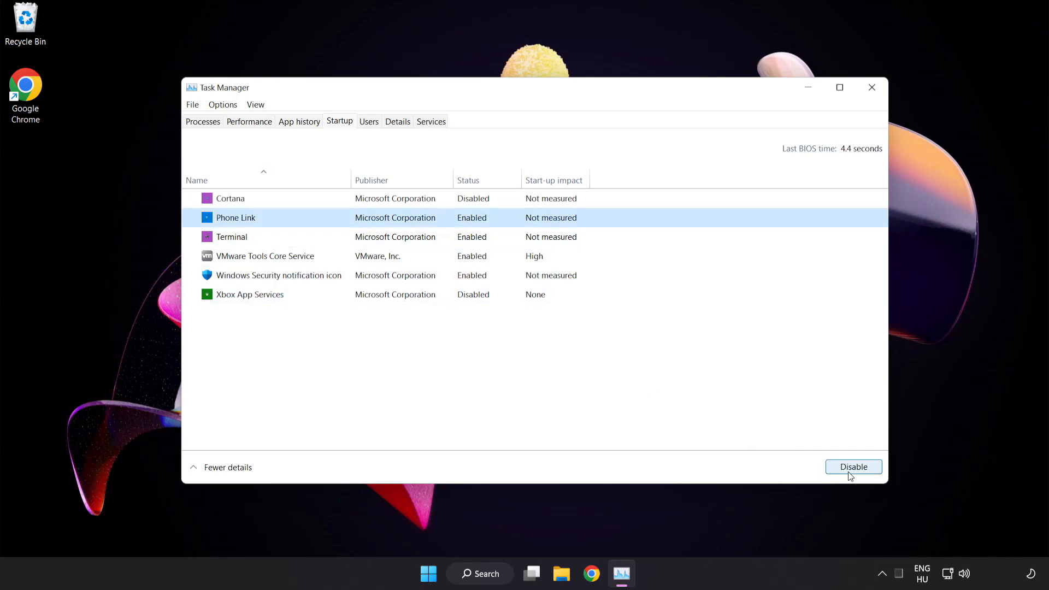
click(854, 467)
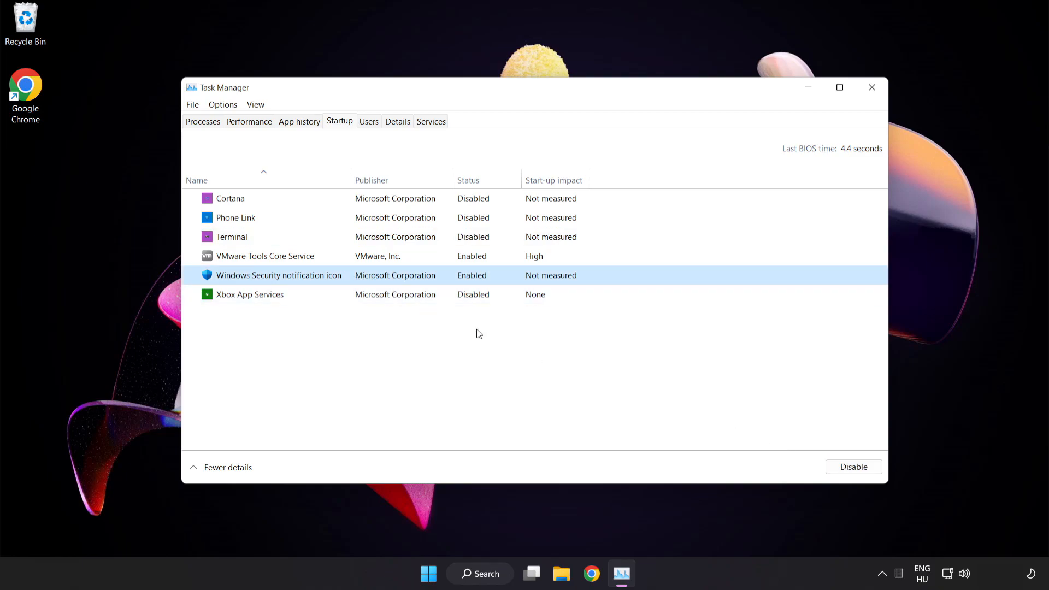
click(853, 467)
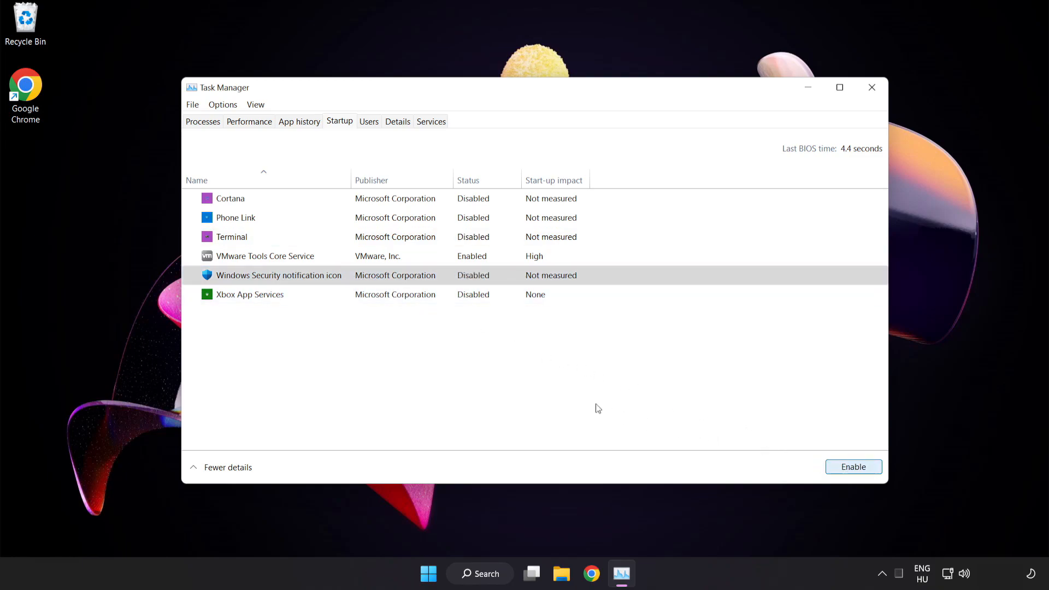
mouse_move(873, 87)
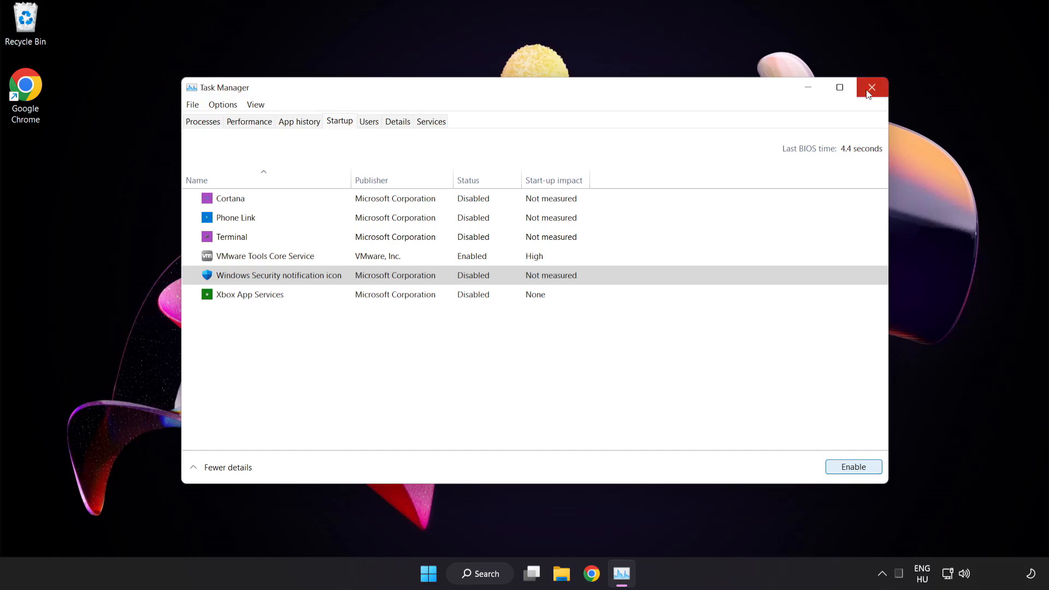
mouse_move(872, 89)
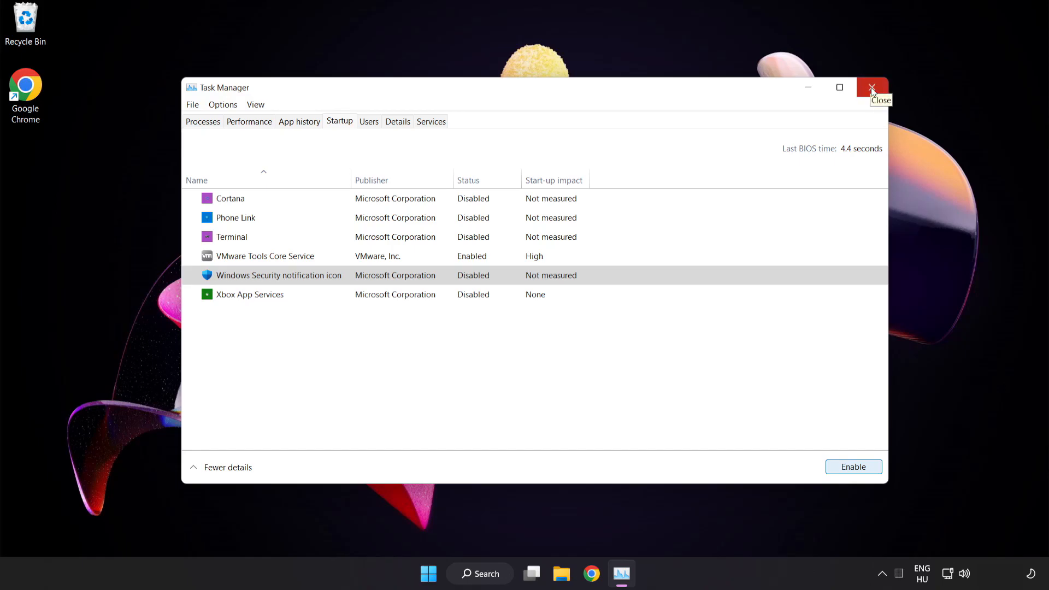
click(872, 88)
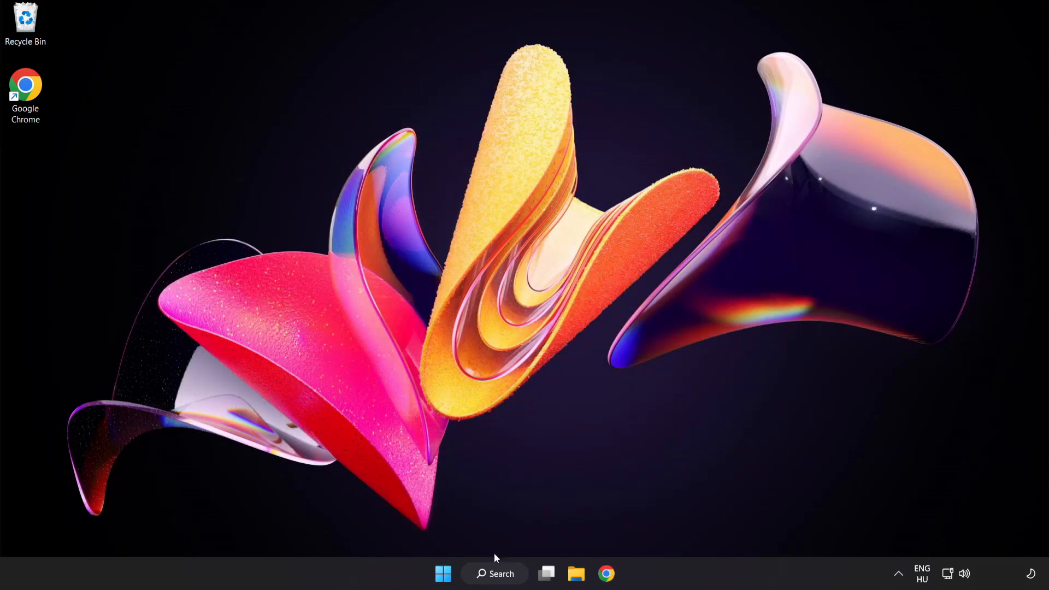
Step: Search for cmd and launch Command Prompt as administrator
click(494, 574)
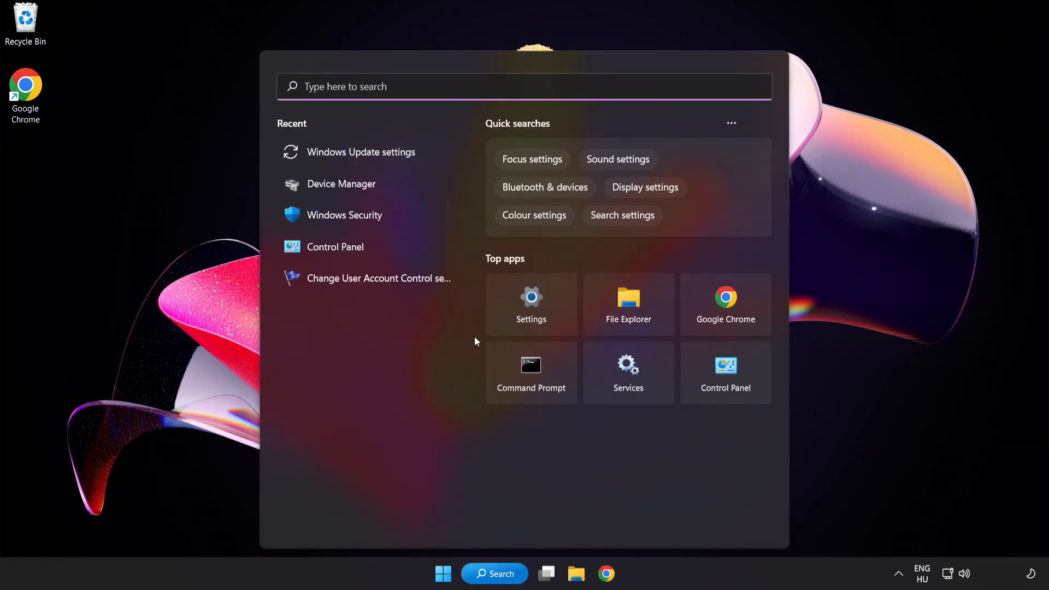
text(cmd)
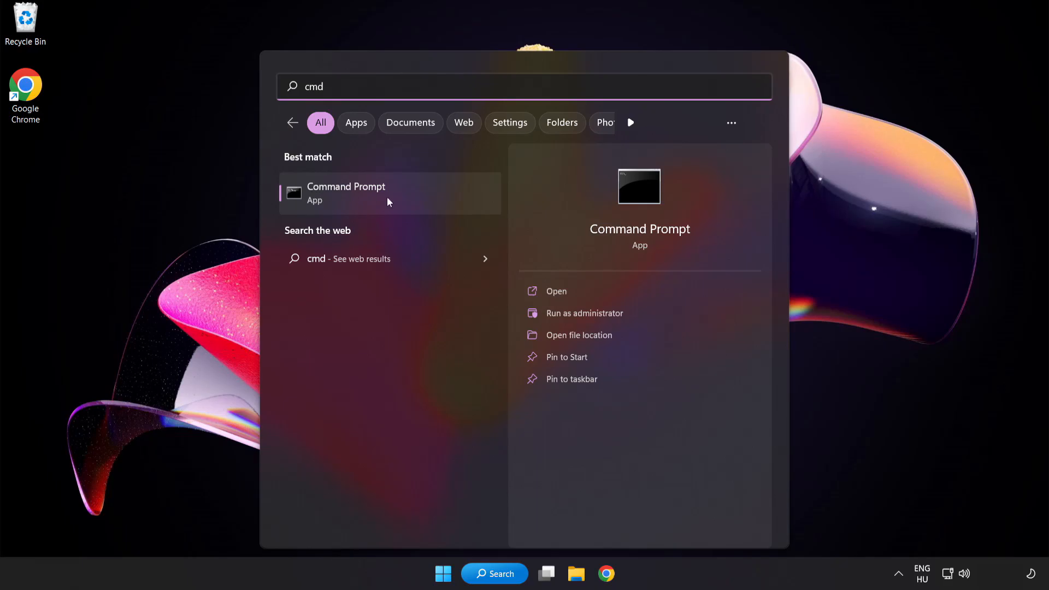
right_click(389, 193)
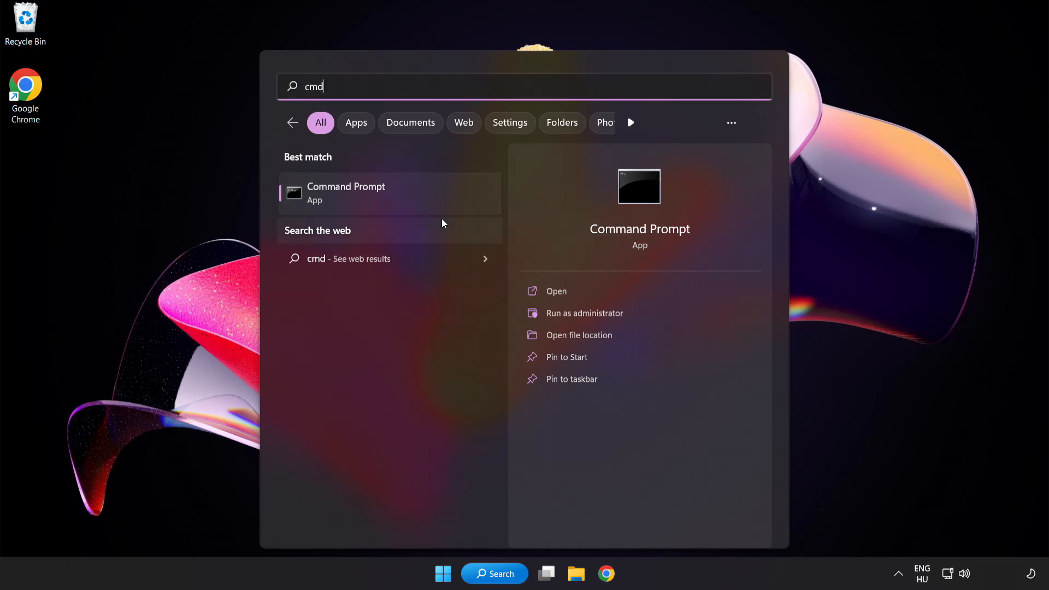
click(583, 312)
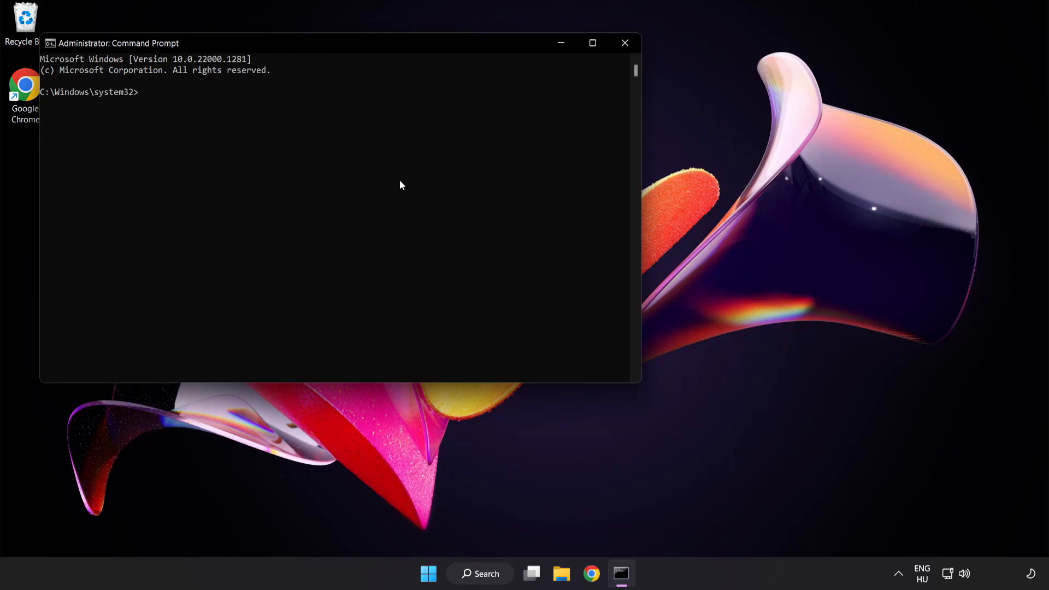
Step: Centre the console window and run the sfc /scannow system file check
drag(119, 43, 255, 85)
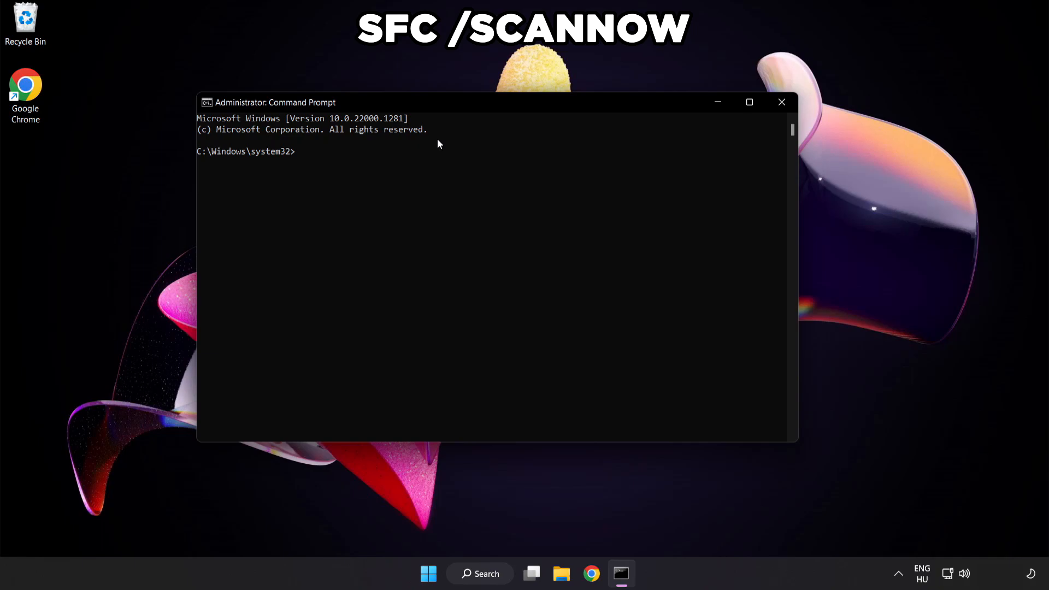
text(sfc /)
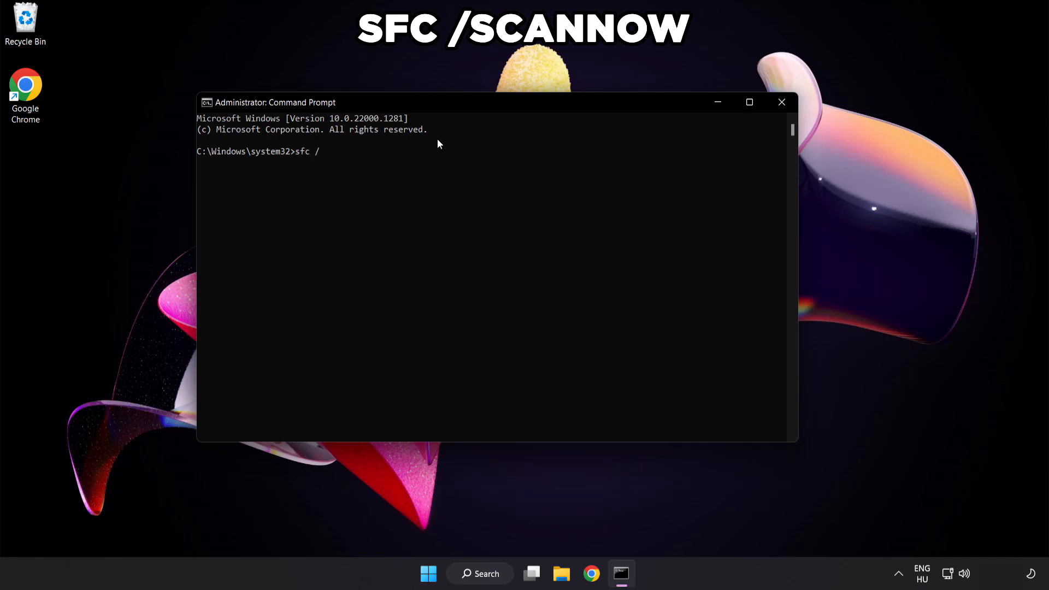
text(scannow)
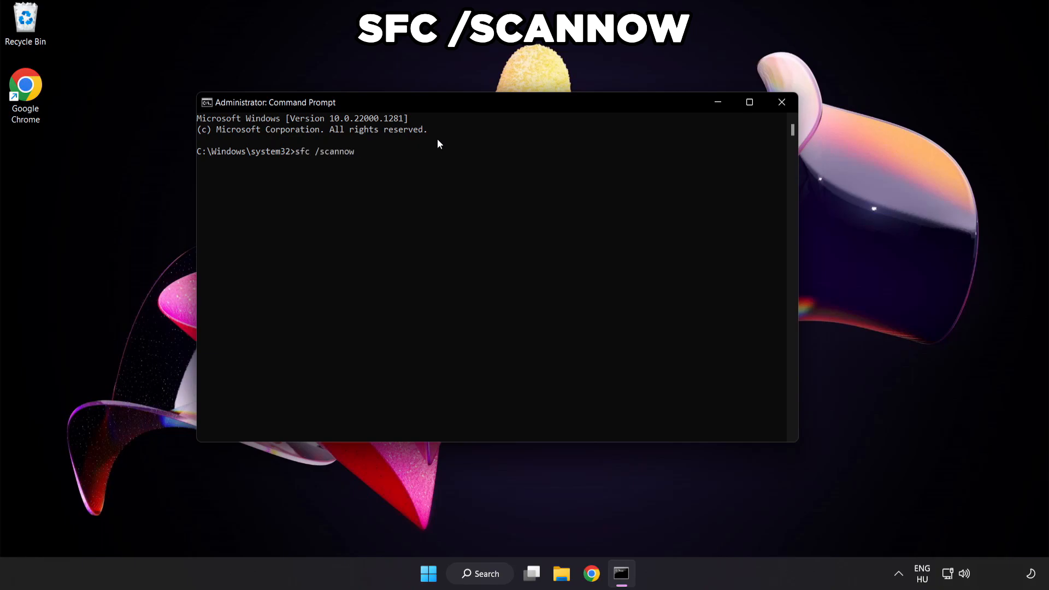
key(Enter)
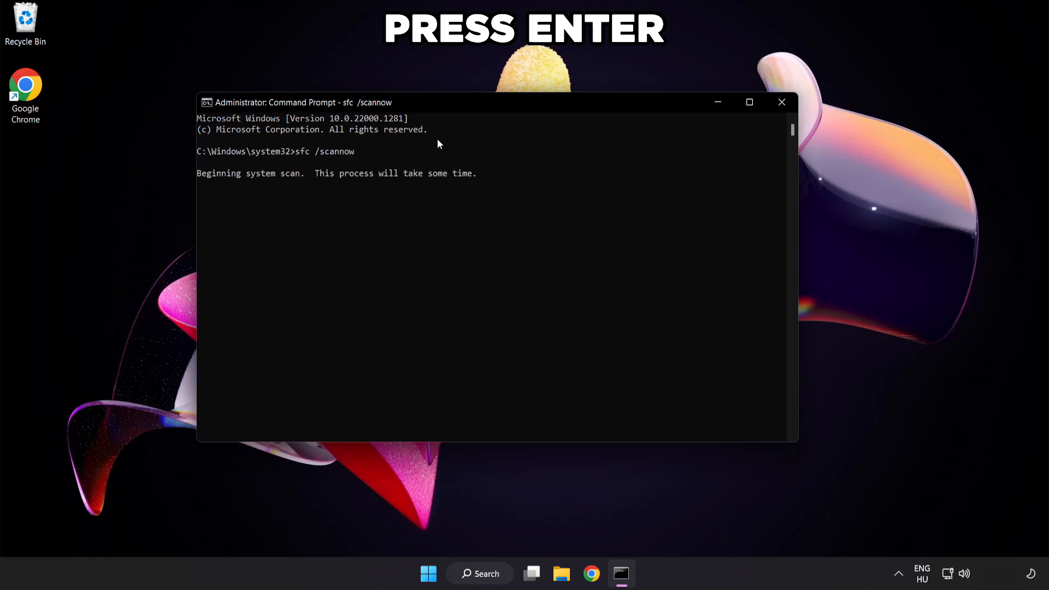
key(enter)
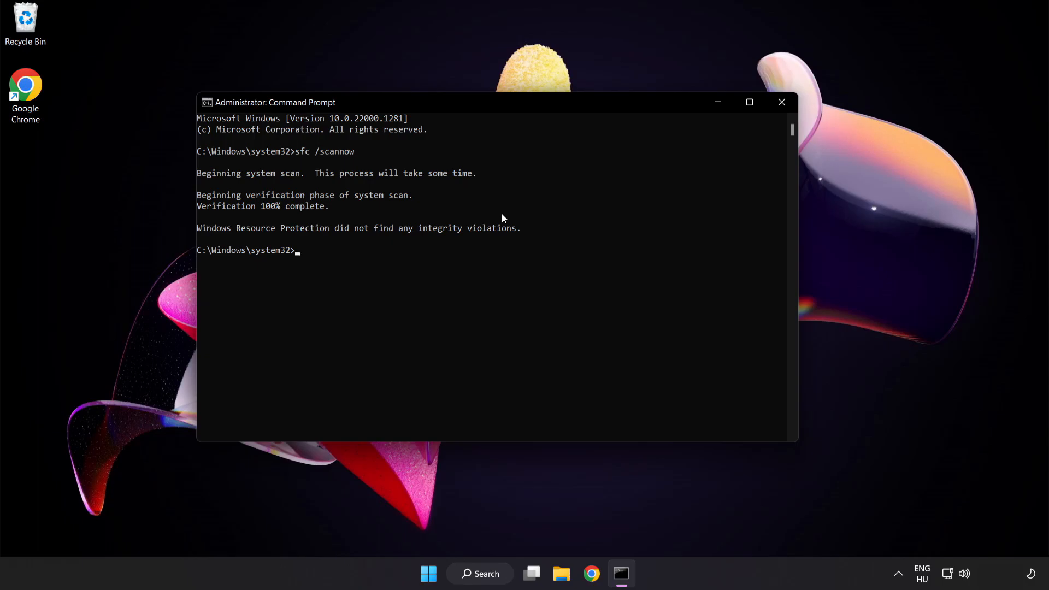
mouse_move(737, 139)
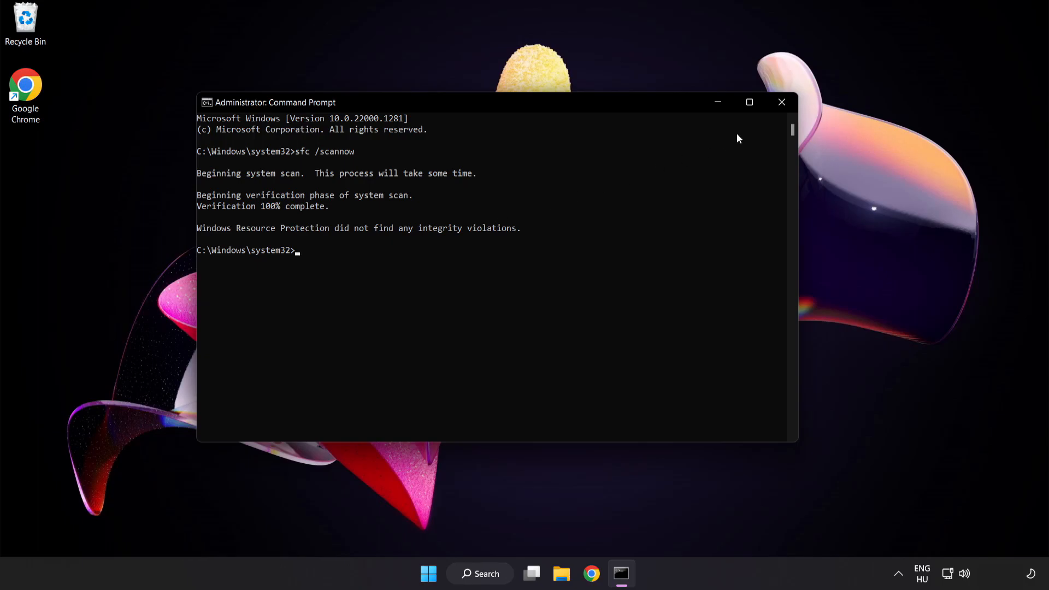
Step: Close Command Prompt after the scan and bring up the Start menu power options to restart
click(781, 102)
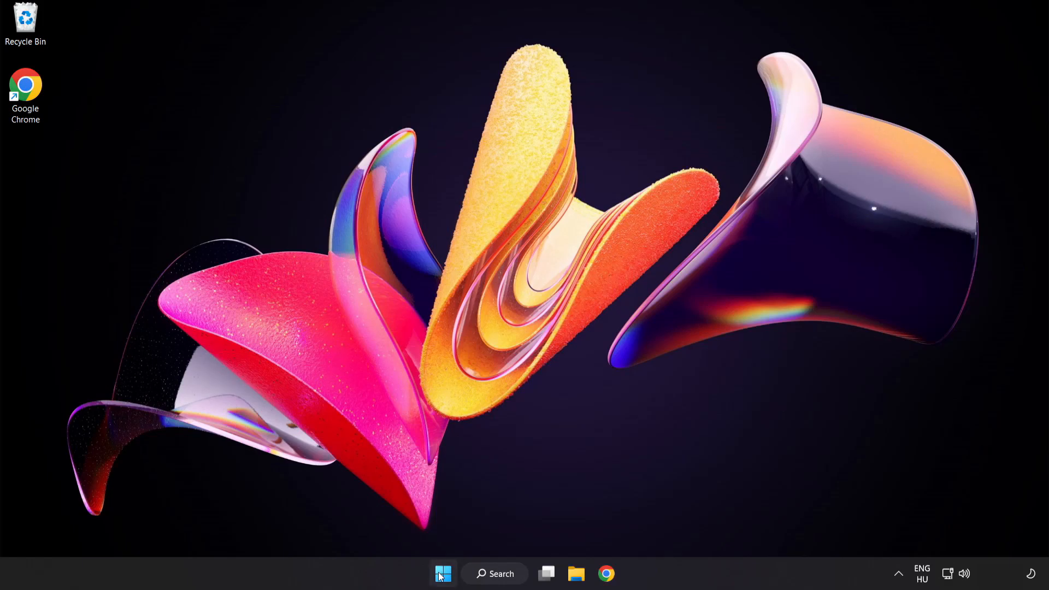
click(442, 589)
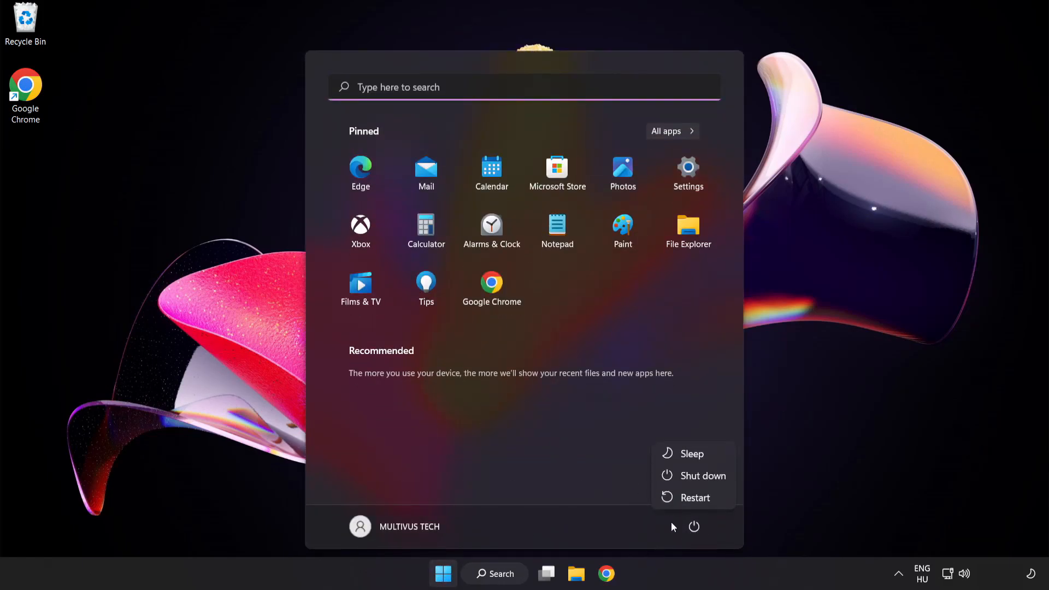
mouse_move(700, 500)
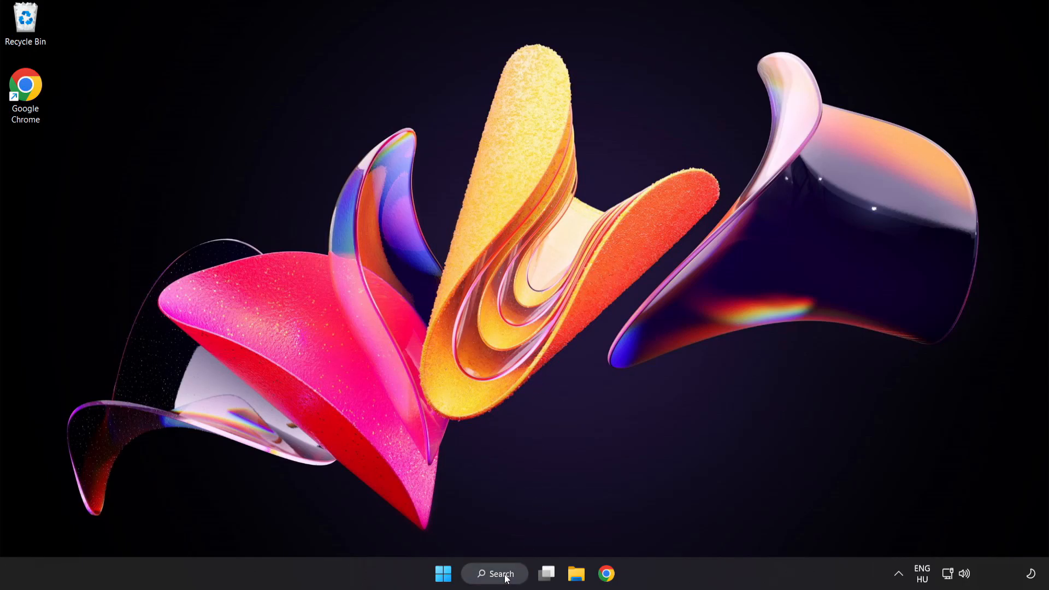
Step: Search for Windows Security, go to Virus & threat protection, Manage settings, and scroll to Exclusions
text(security)
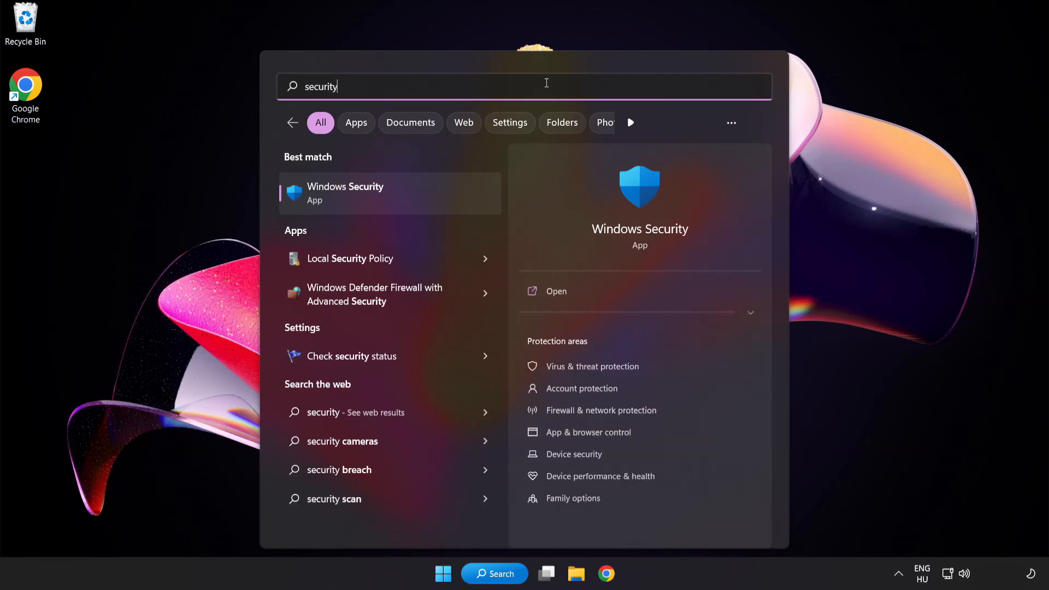
mouse_move(398, 194)
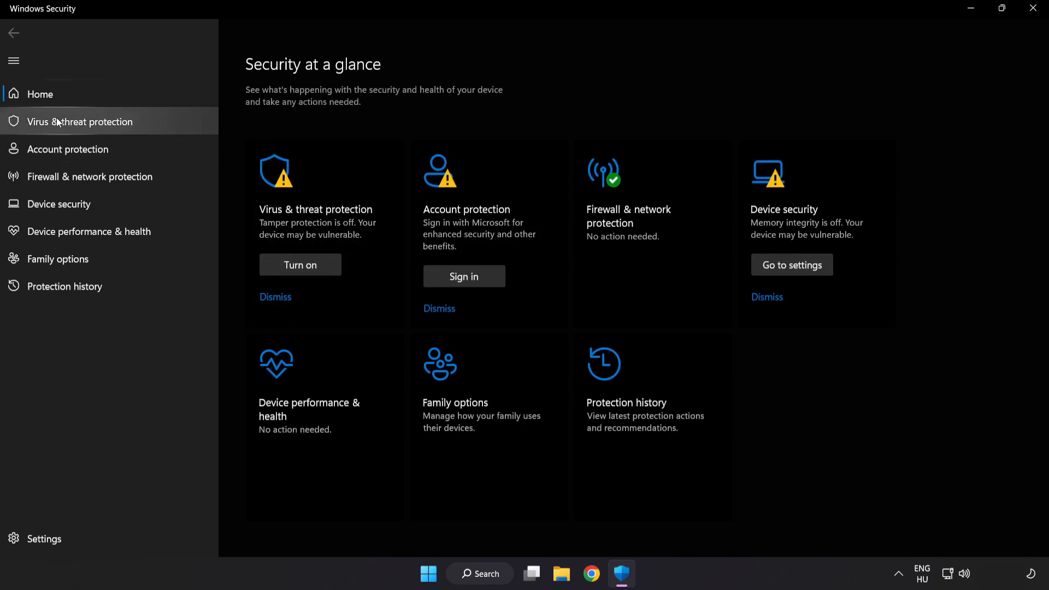
mouse_move(161, 124)
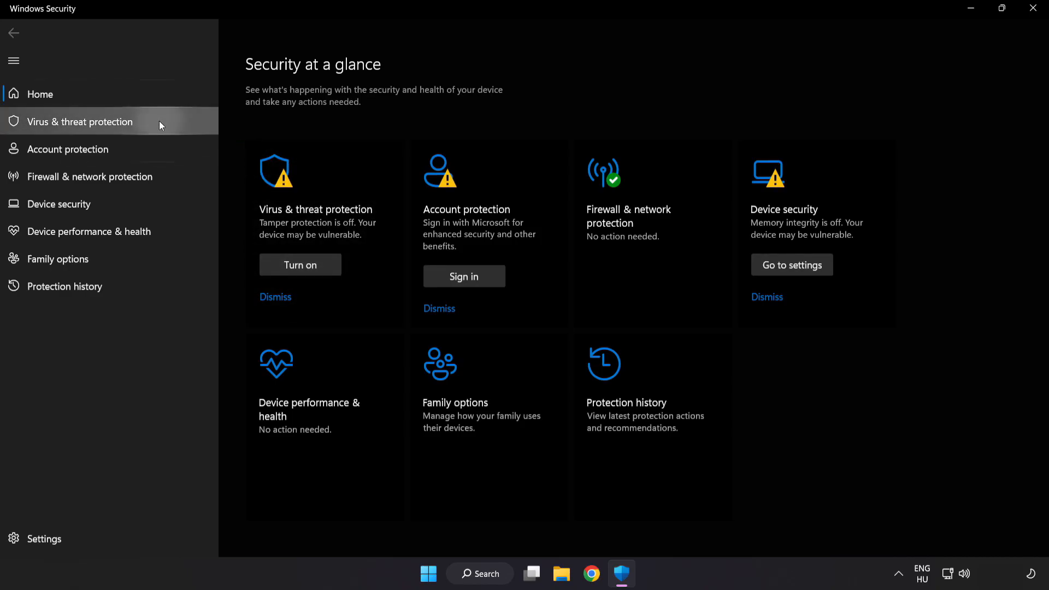
click(78, 123)
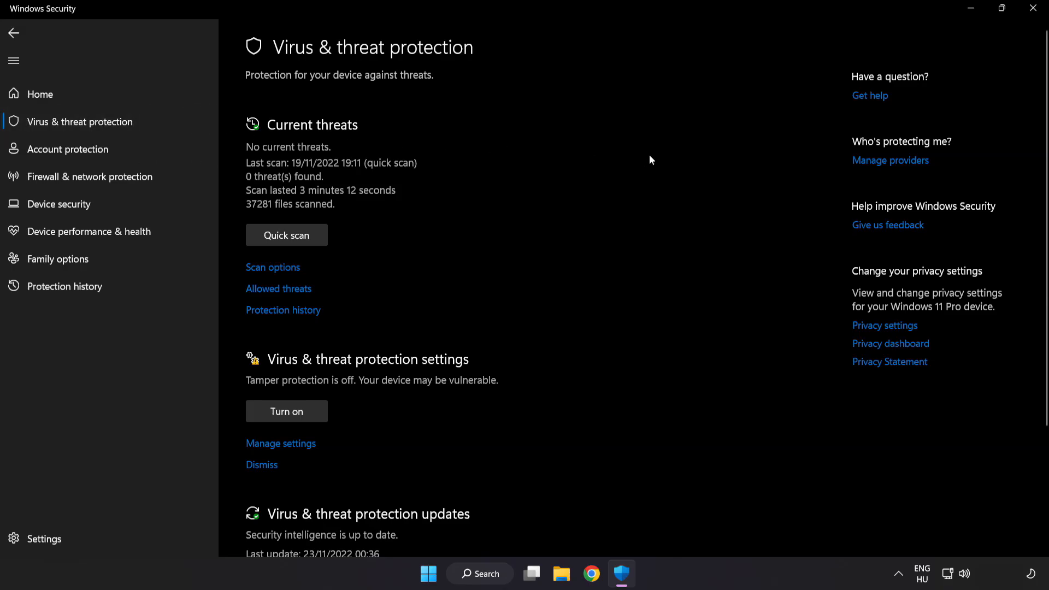
scroll(down, 3)
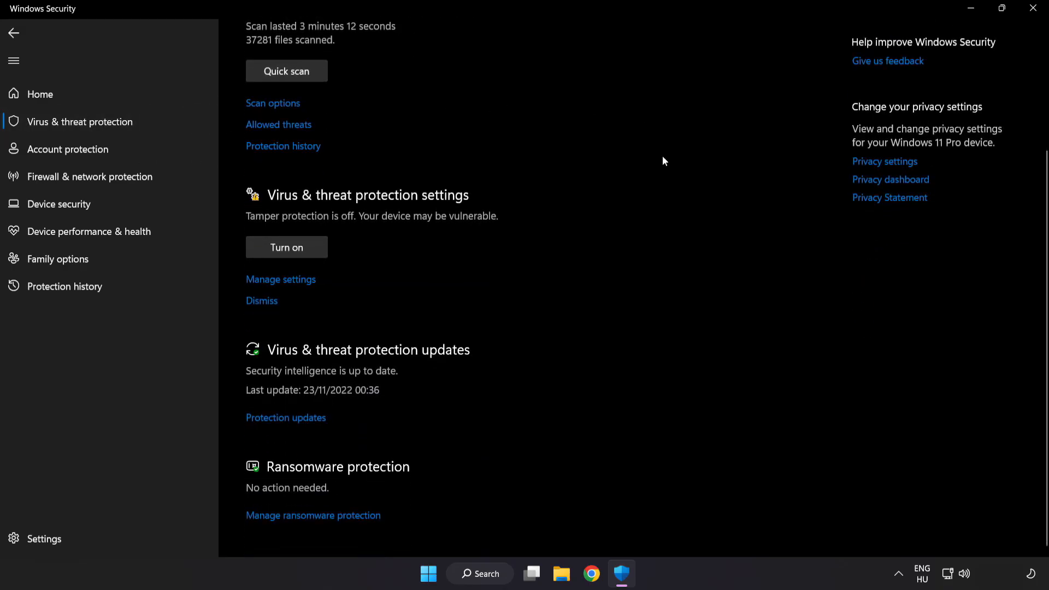
mouse_move(273, 283)
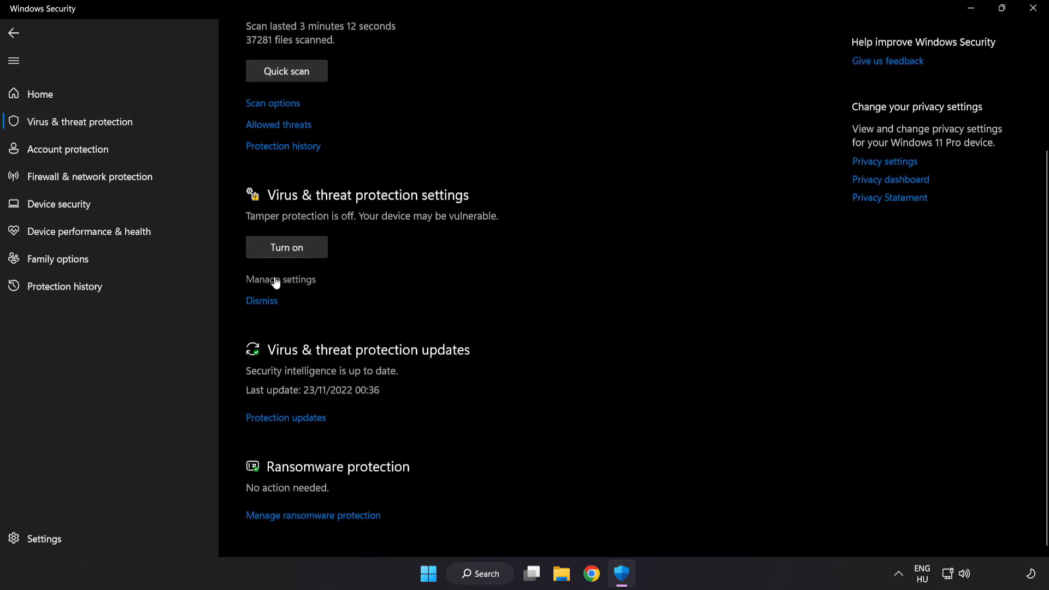
click(280, 280)
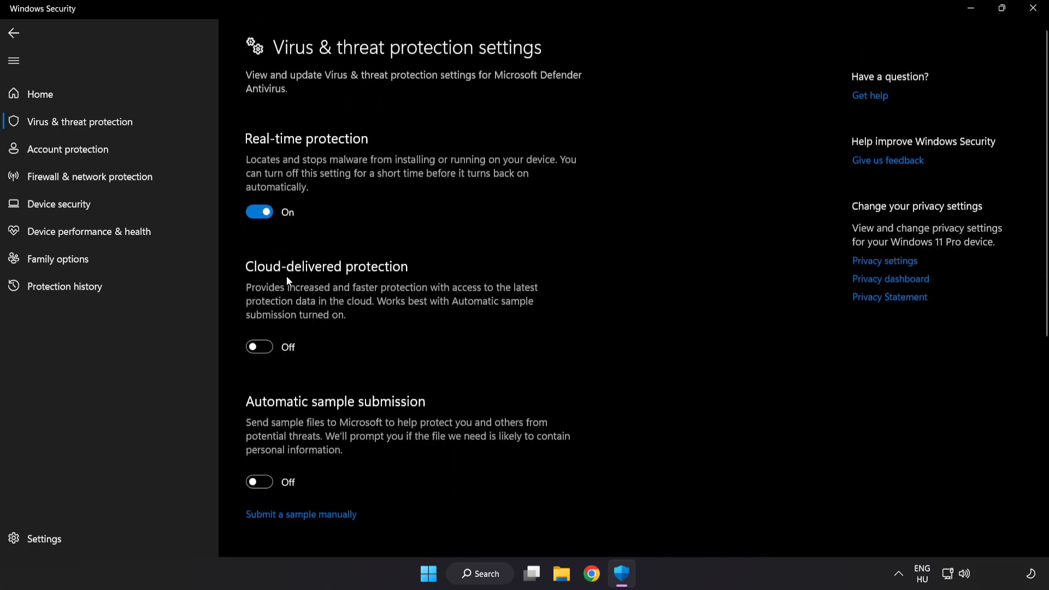
scroll(down, 3)
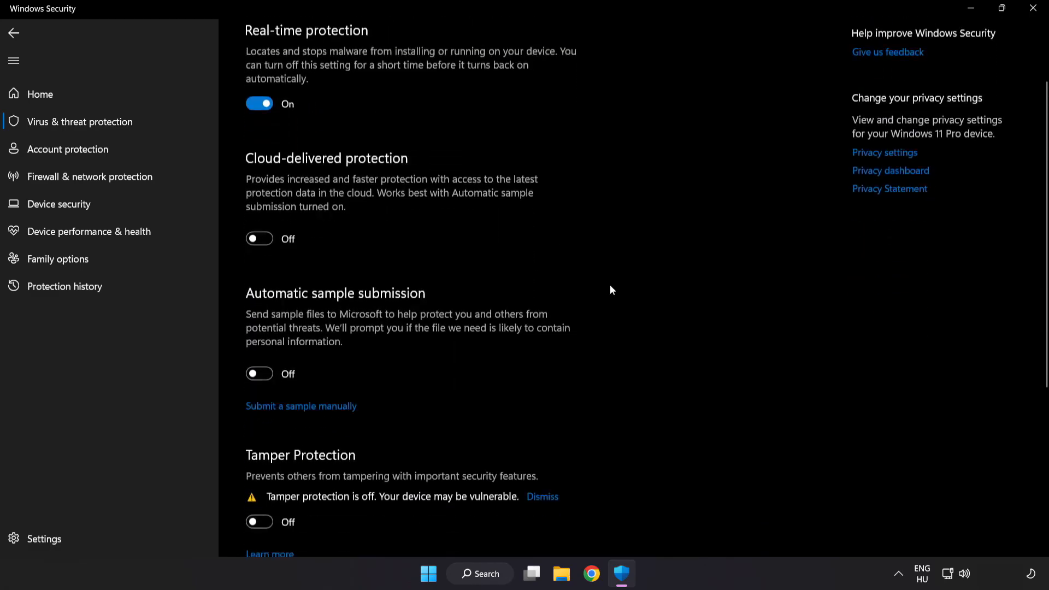
scroll(down, 3)
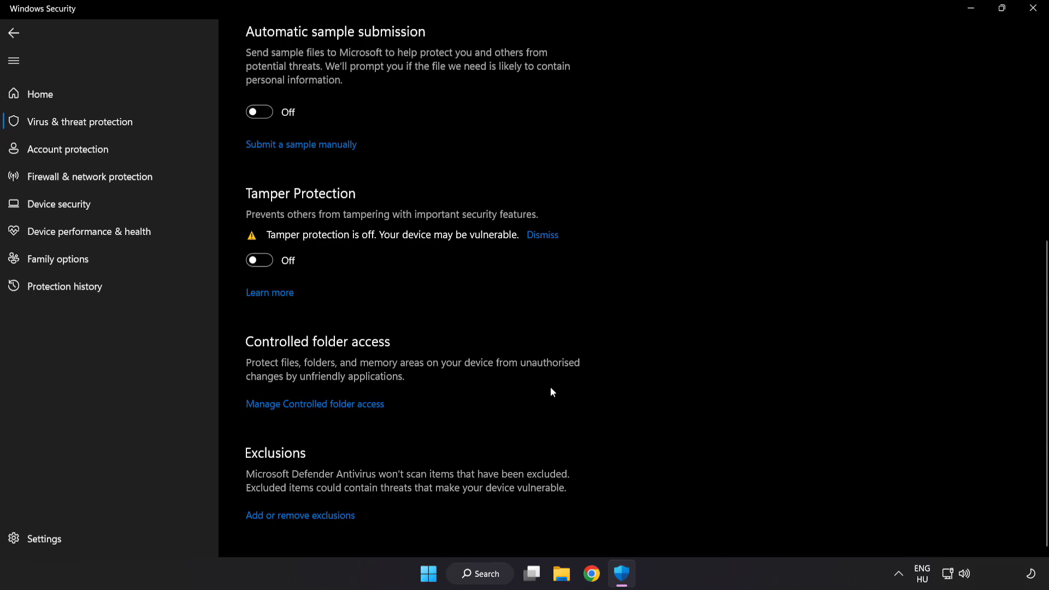
mouse_move(311, 525)
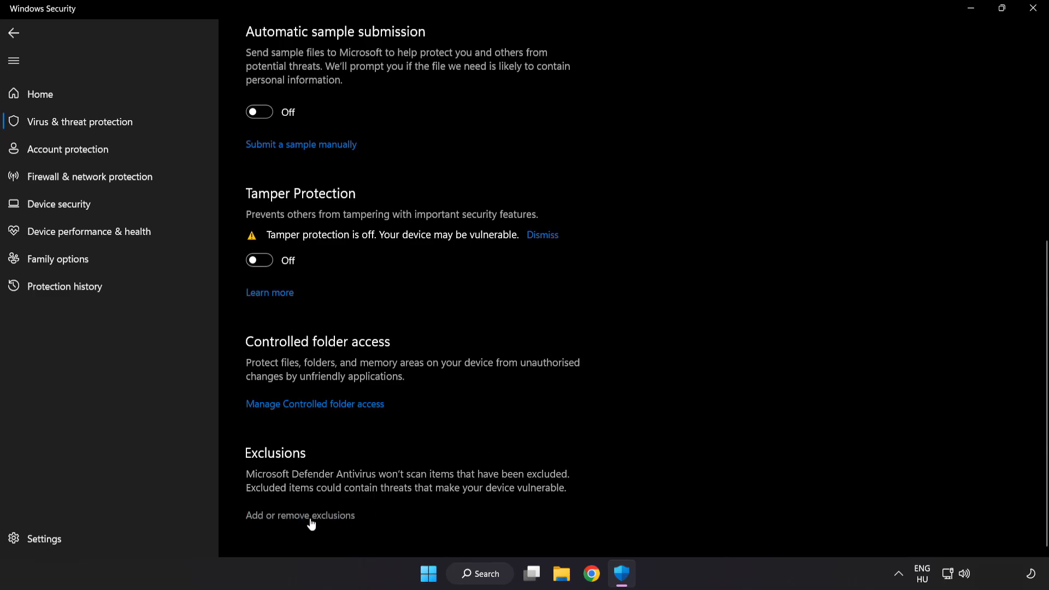
Step: Go to Add or remove exclusions and start adding a File exclusion, bringing up the Open dialog
click(299, 516)
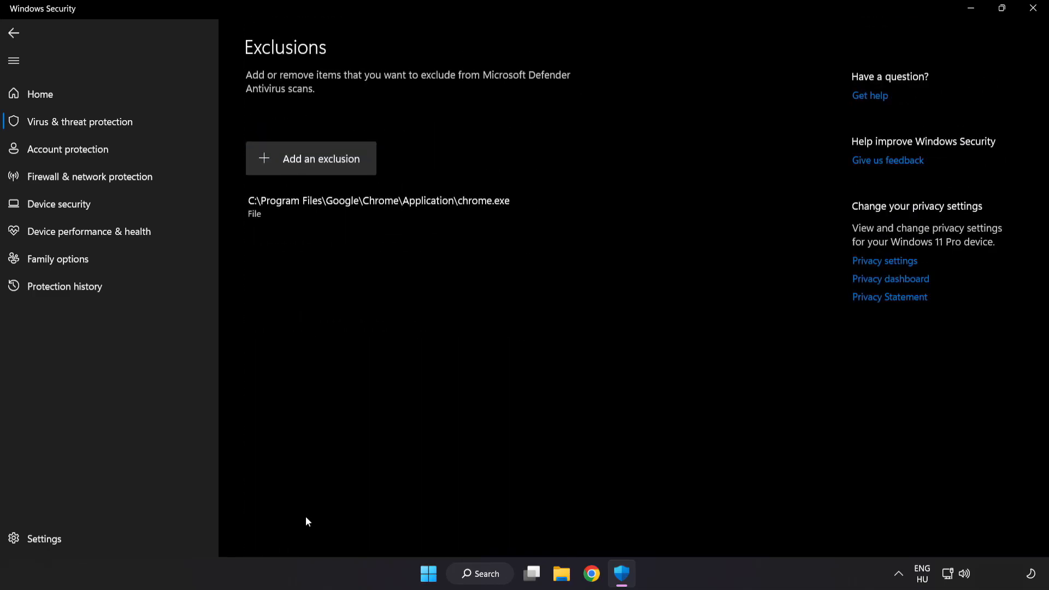
mouse_move(296, 173)
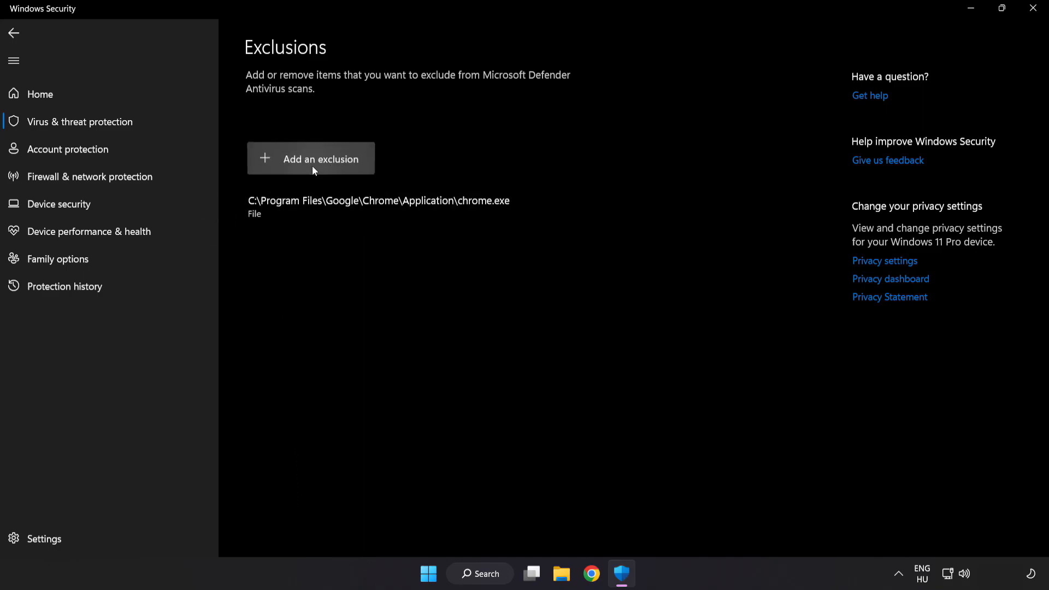
click(310, 158)
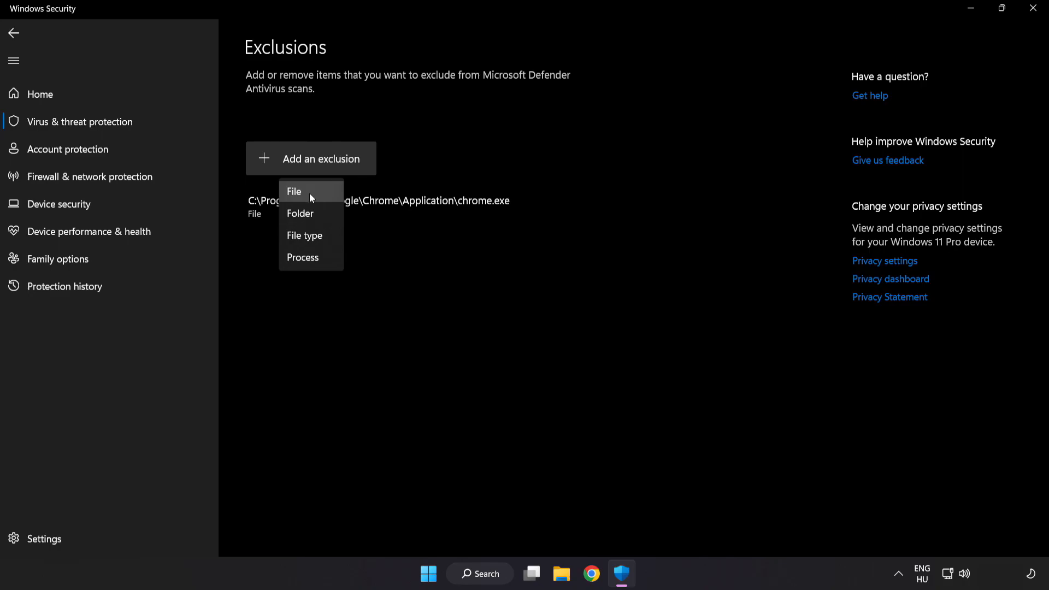
mouse_move(306, 195)
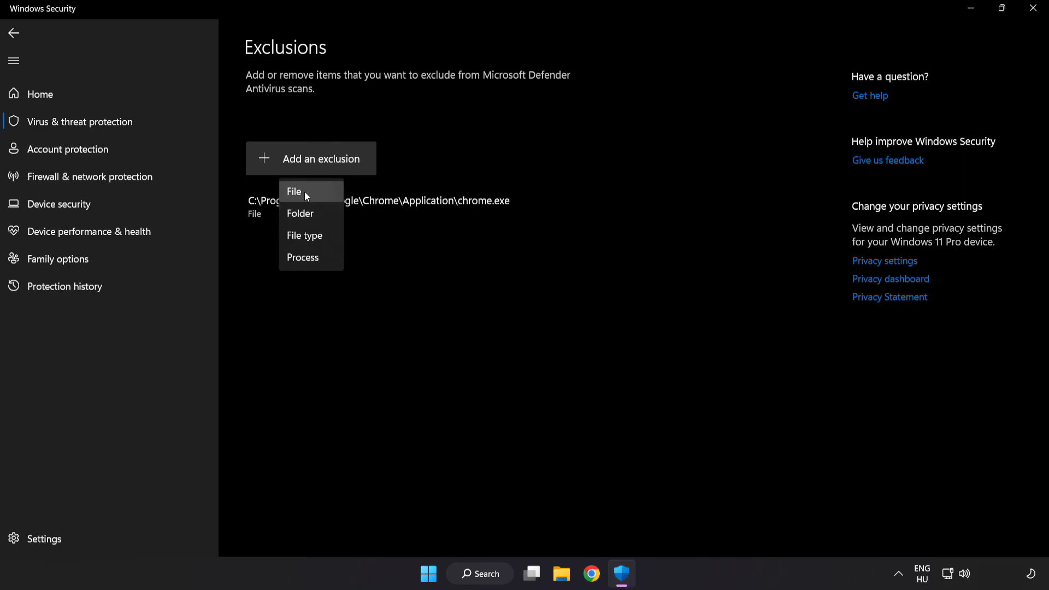
click(294, 191)
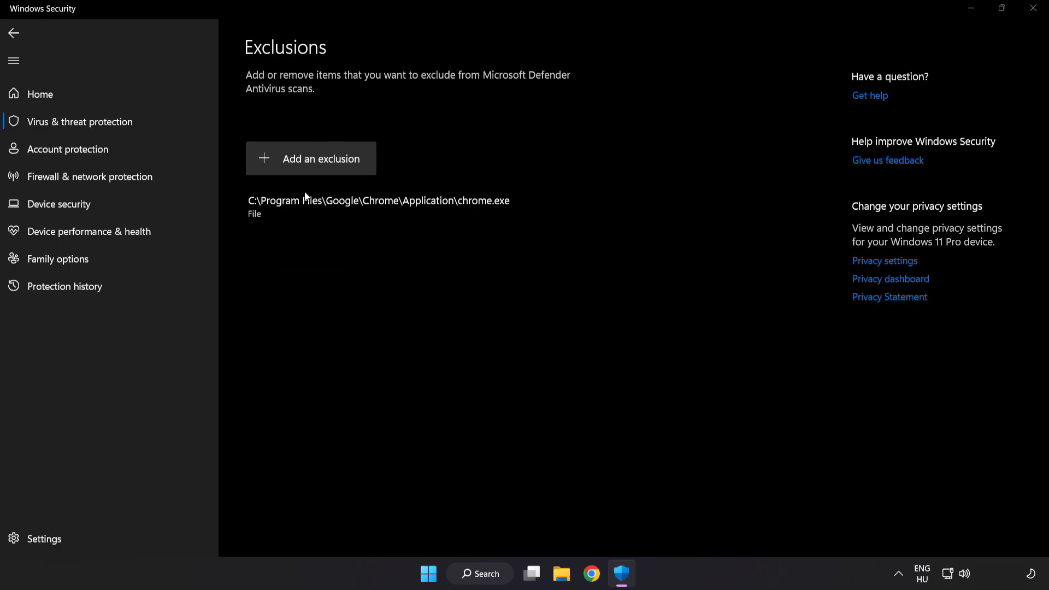
click(311, 159)
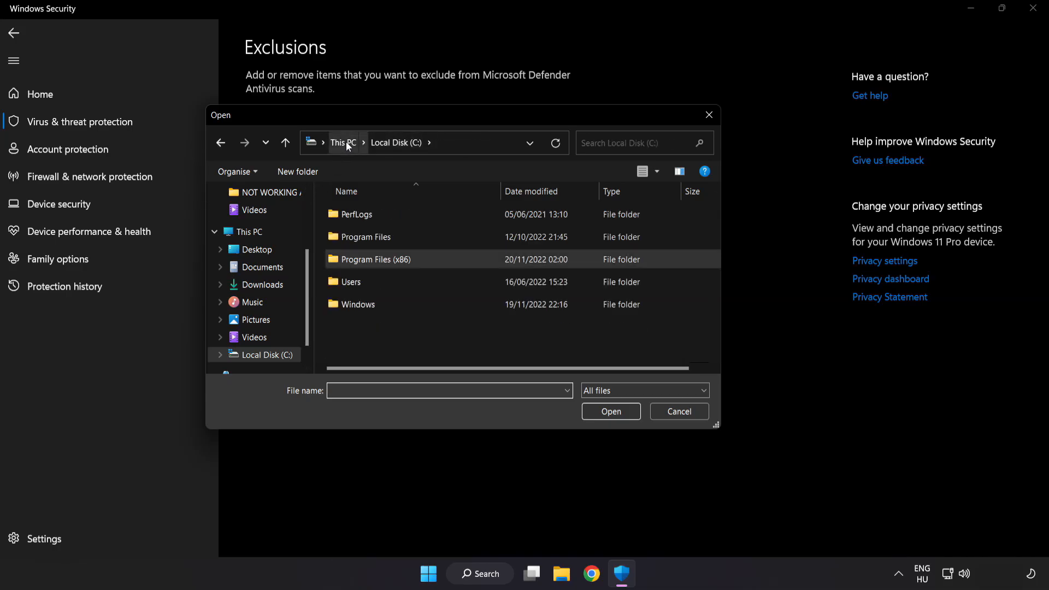
Step: Browse This PC > Local Disk (C:) > Program Files (x86) > NOT WORKING APP and exclude its shortcut
click(343, 142)
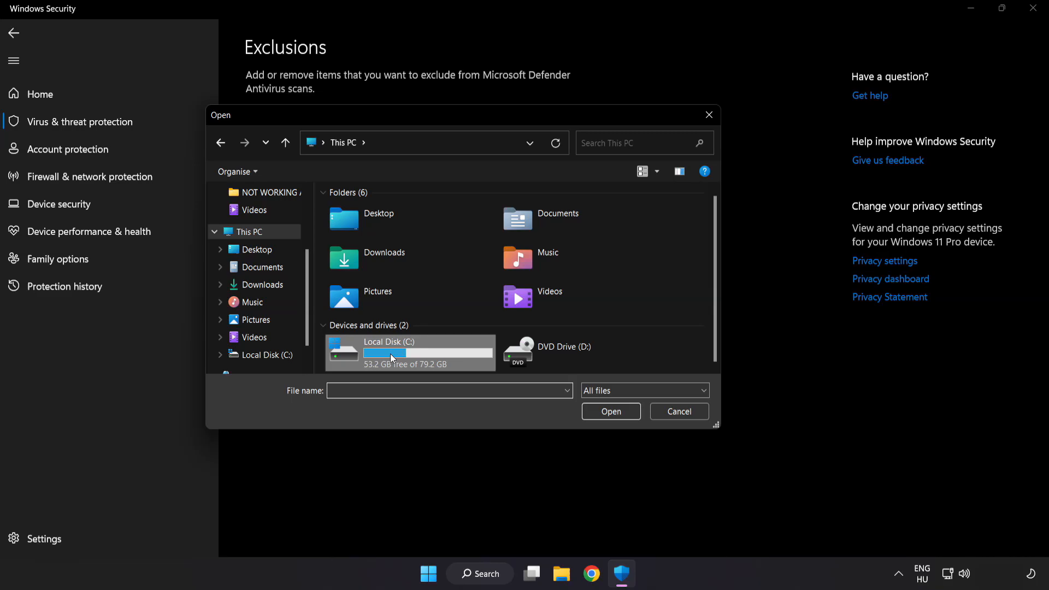
double_click(388, 352)
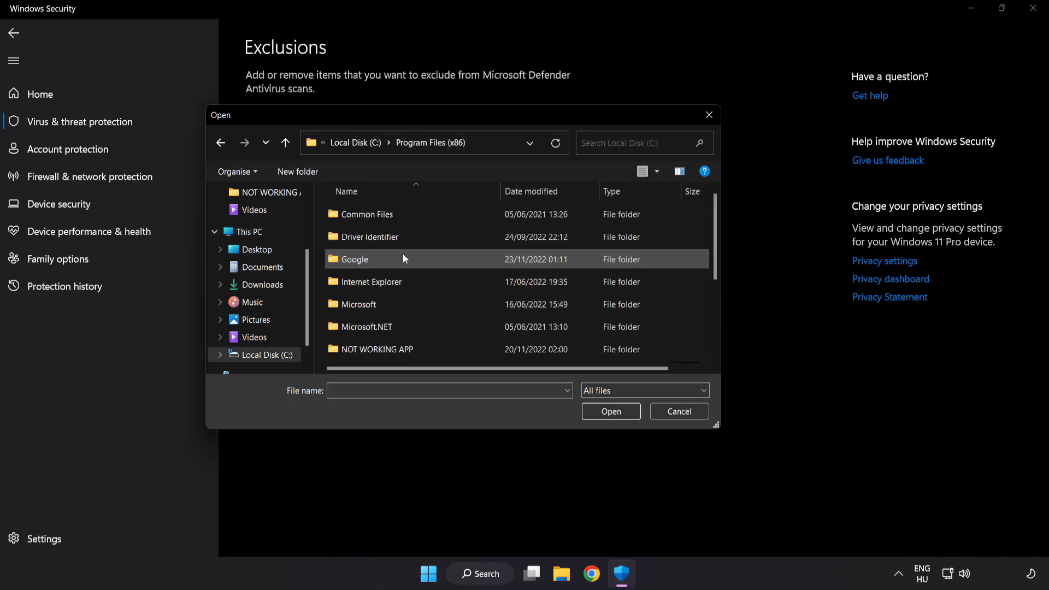
scroll(down, 3)
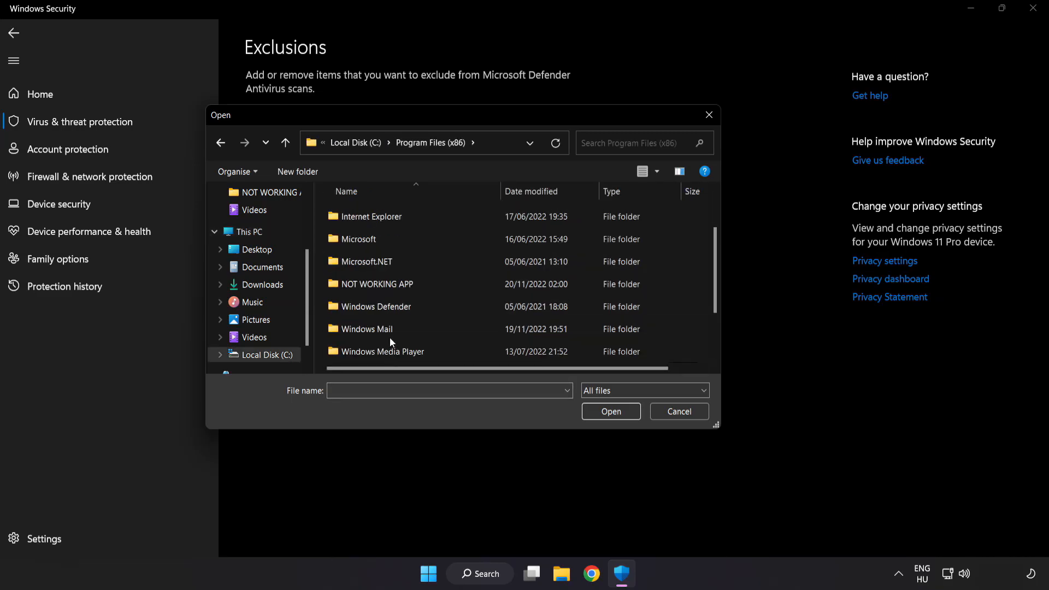
double_click(377, 284)
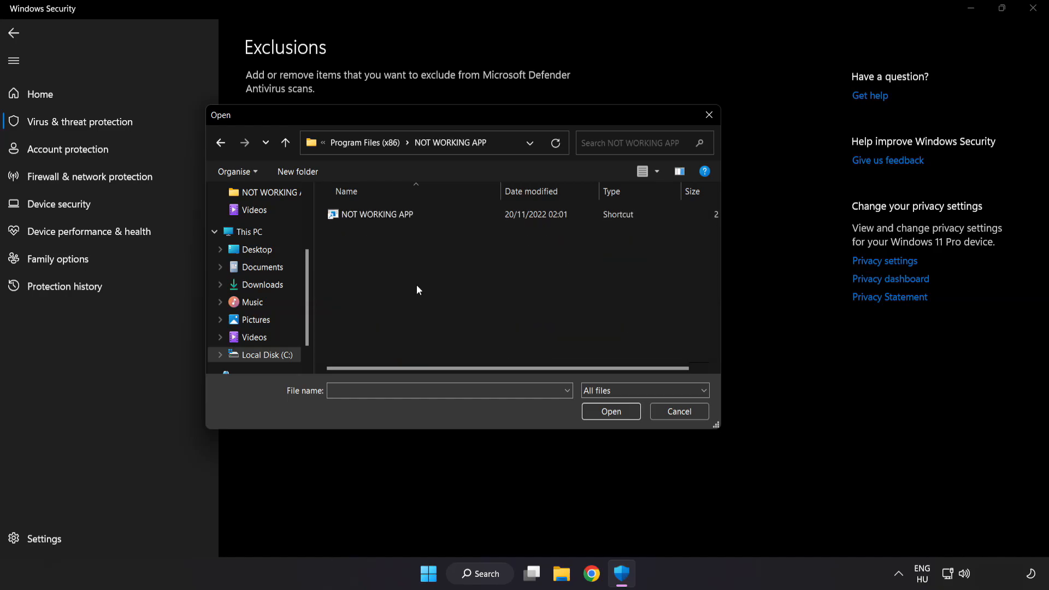
click(376, 214)
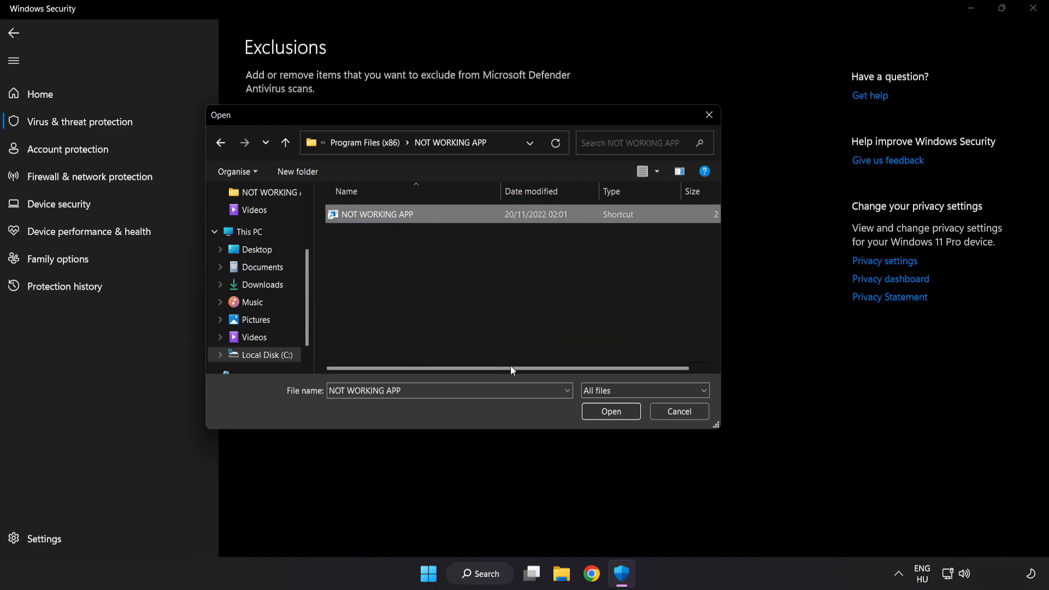
click(611, 411)
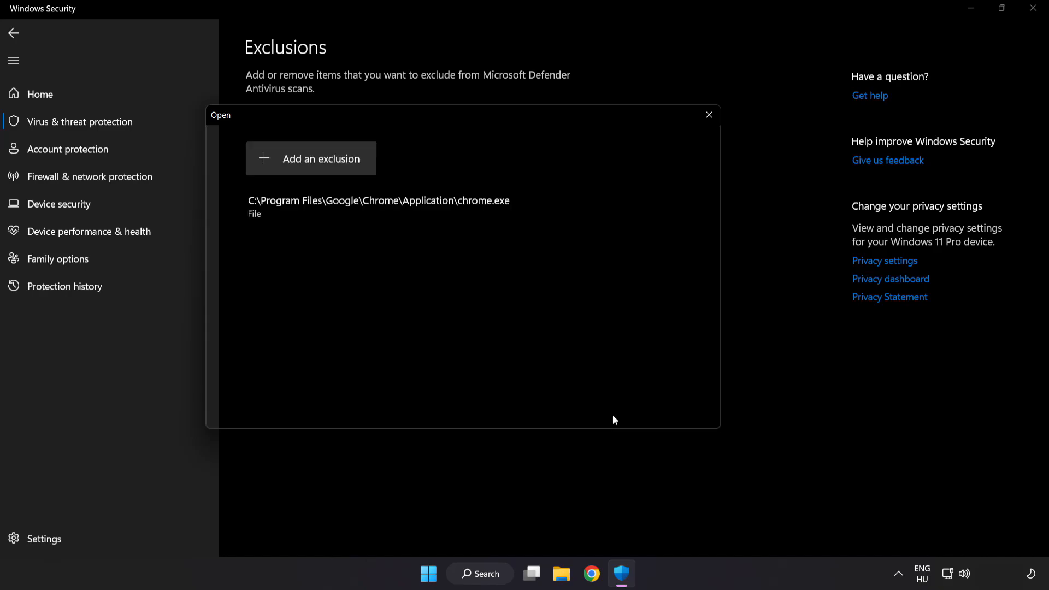
click(708, 114)
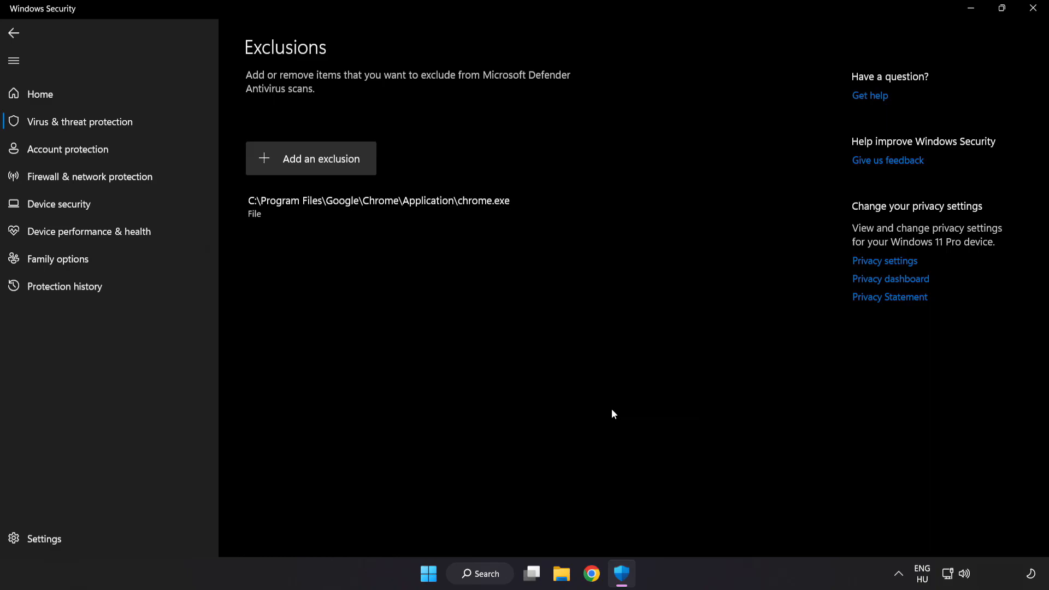
mouse_move(609, 420)
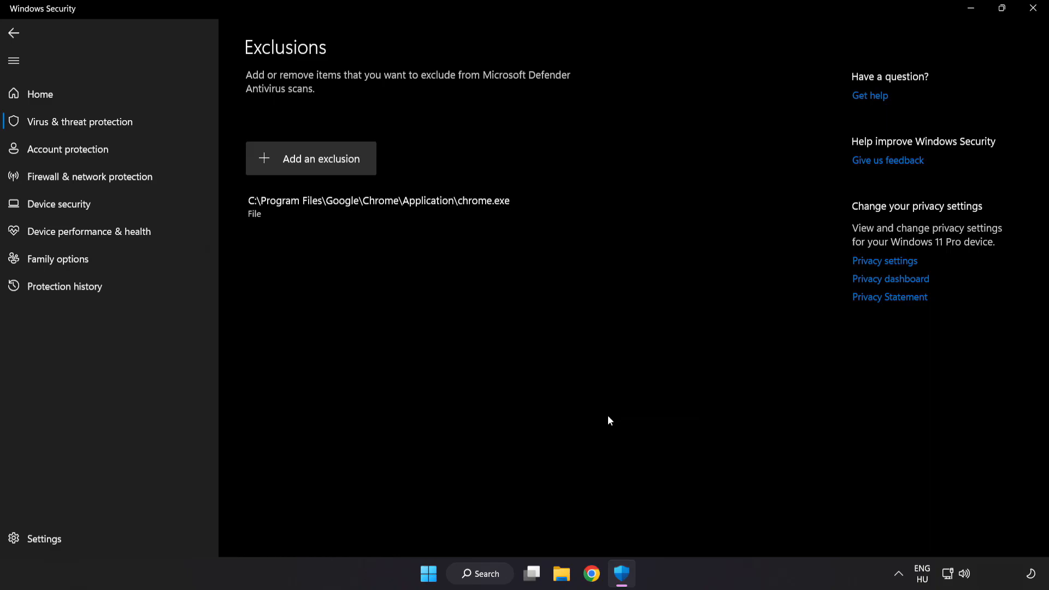
mouse_move(643, 311)
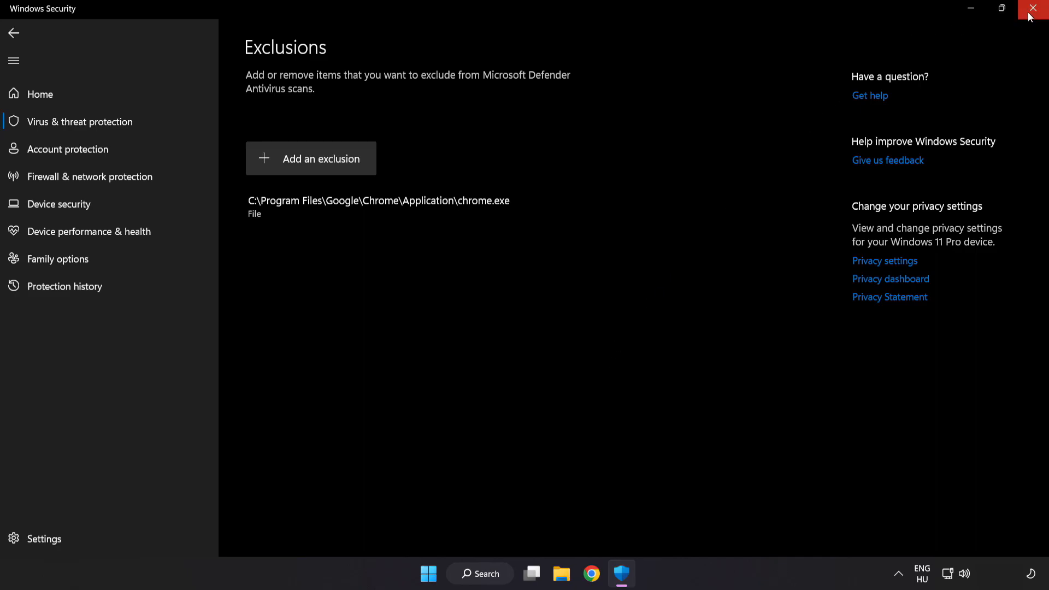
Step: Close Windows Security and show the Start menu's Sleep, Shut down and Restart choices
click(1034, 8)
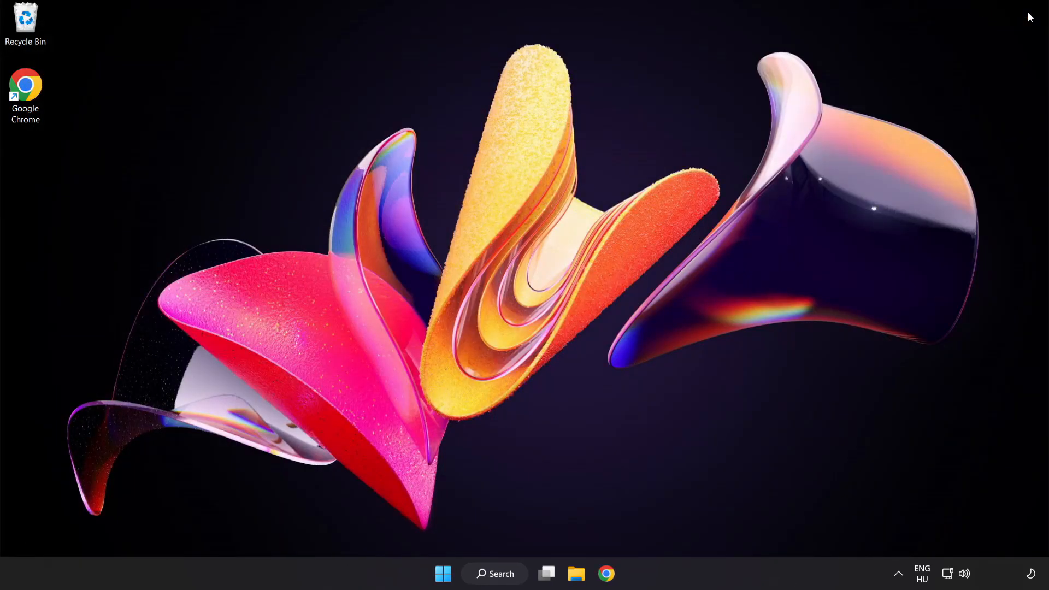
mouse_move(988, 53)
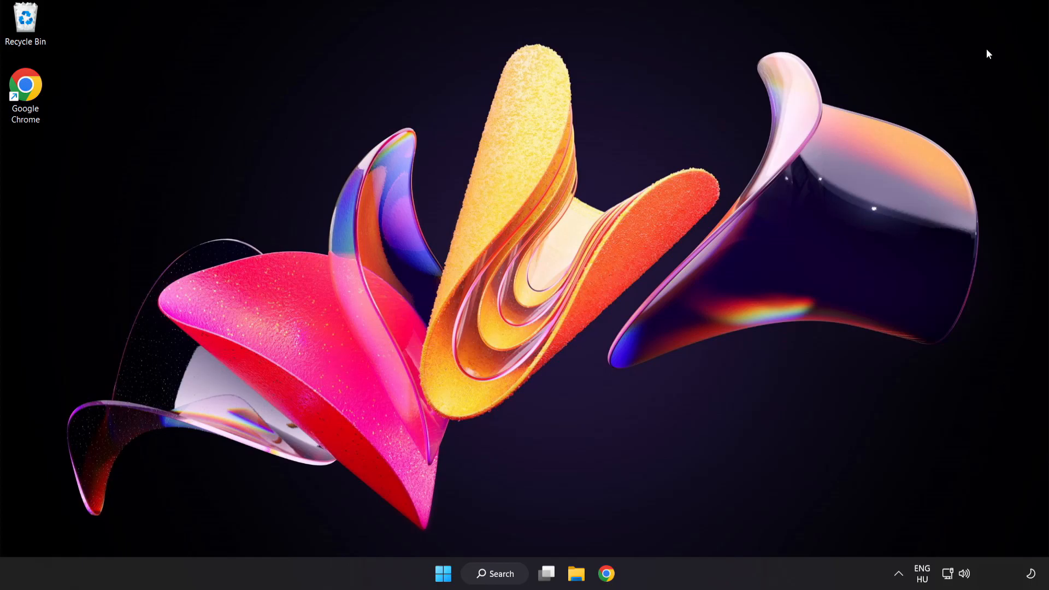
click(444, 589)
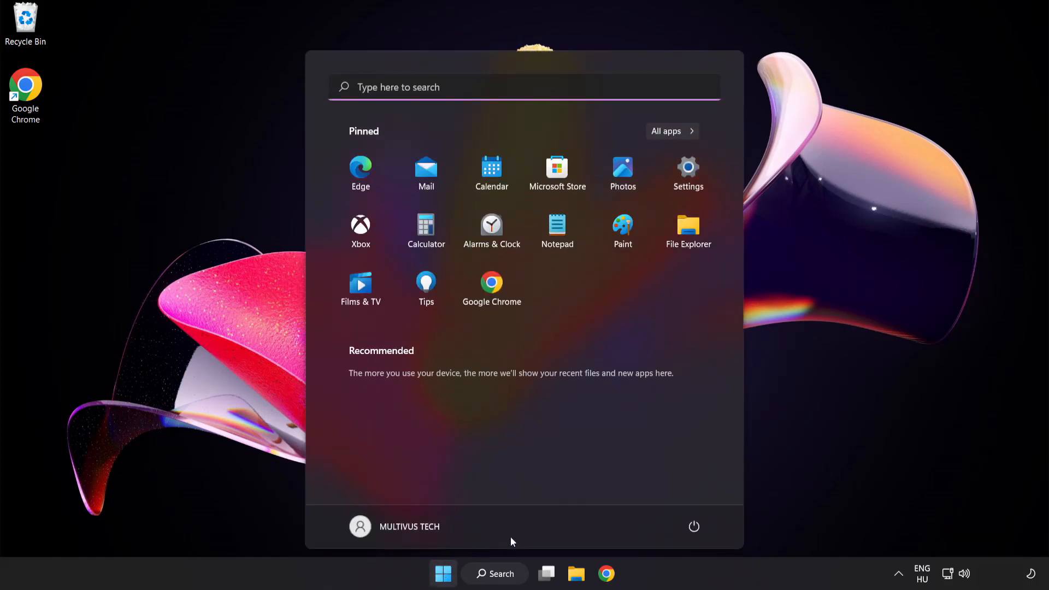
click(693, 525)
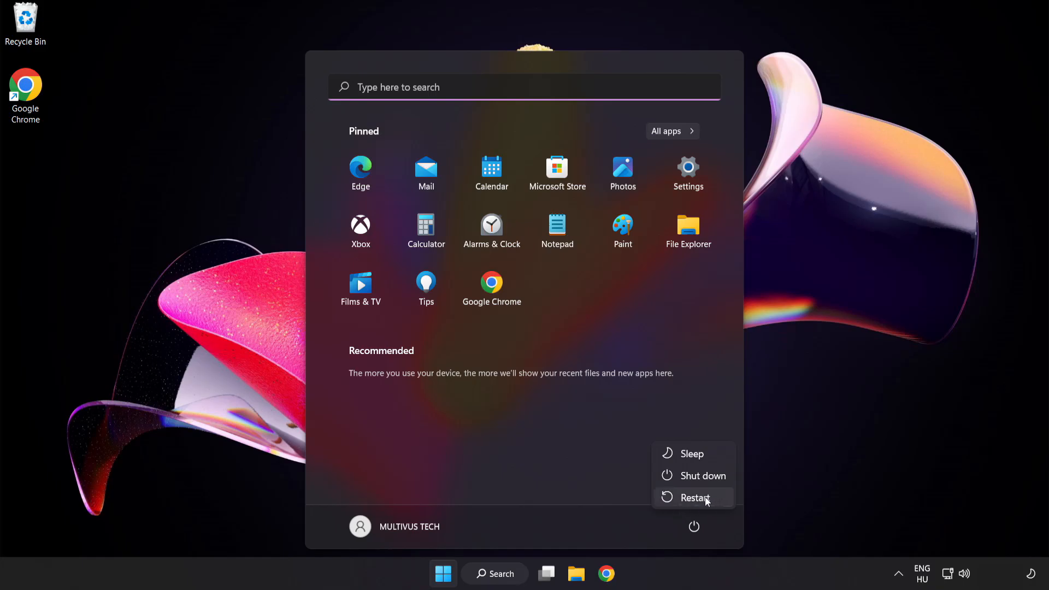